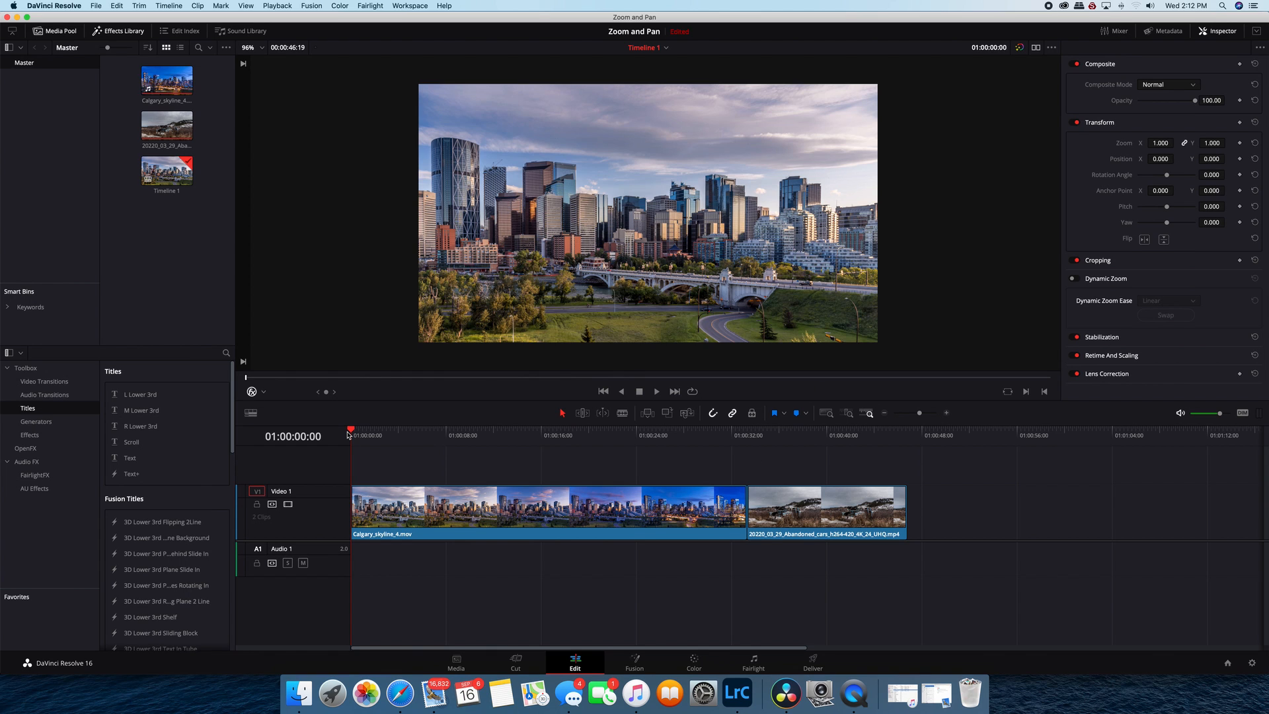
{"action": "mouse_move", "coordinate": [267, 282]}
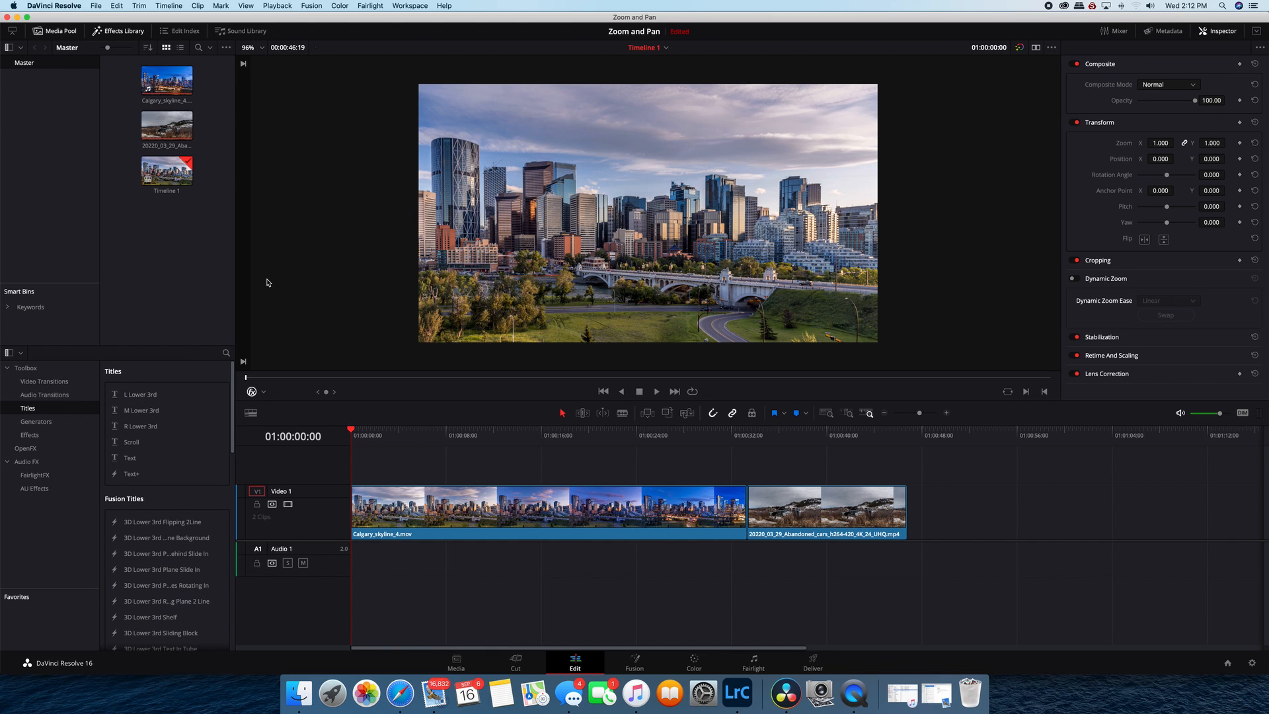
{"action": "mouse_move", "coordinate": [1050, 111]}
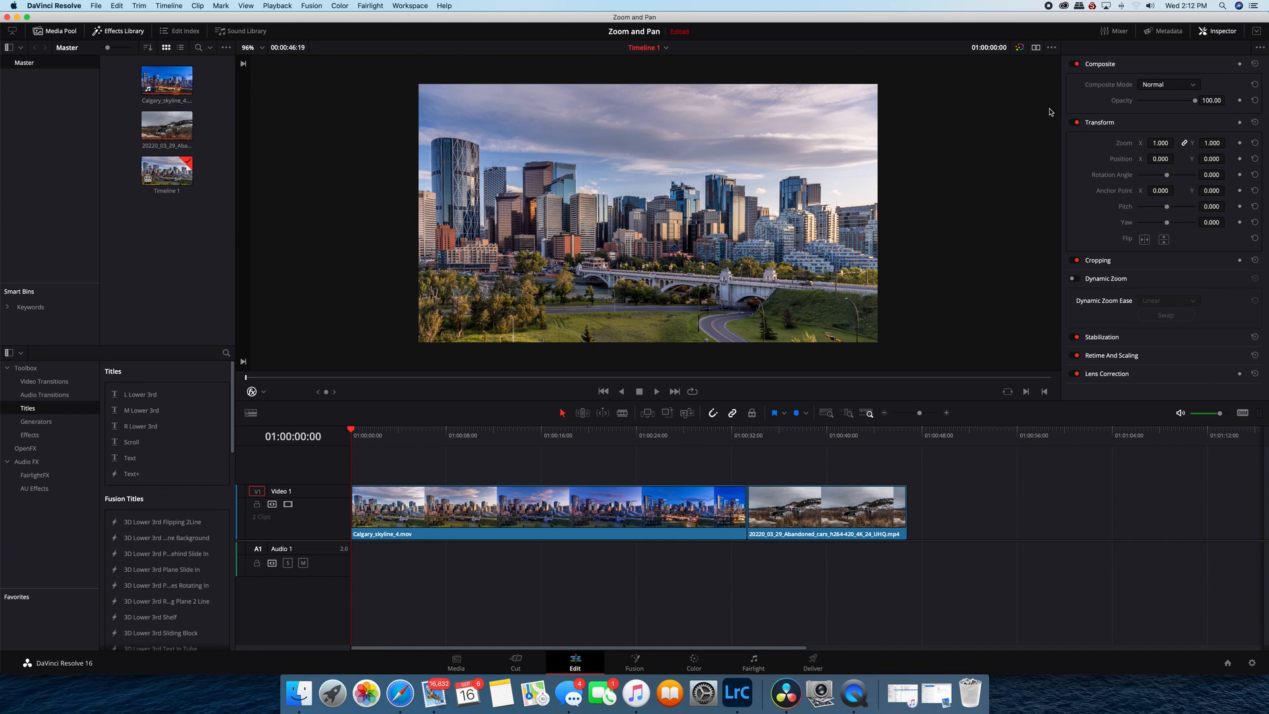
{"action": "mouse_move", "coordinate": [1224, 34]}
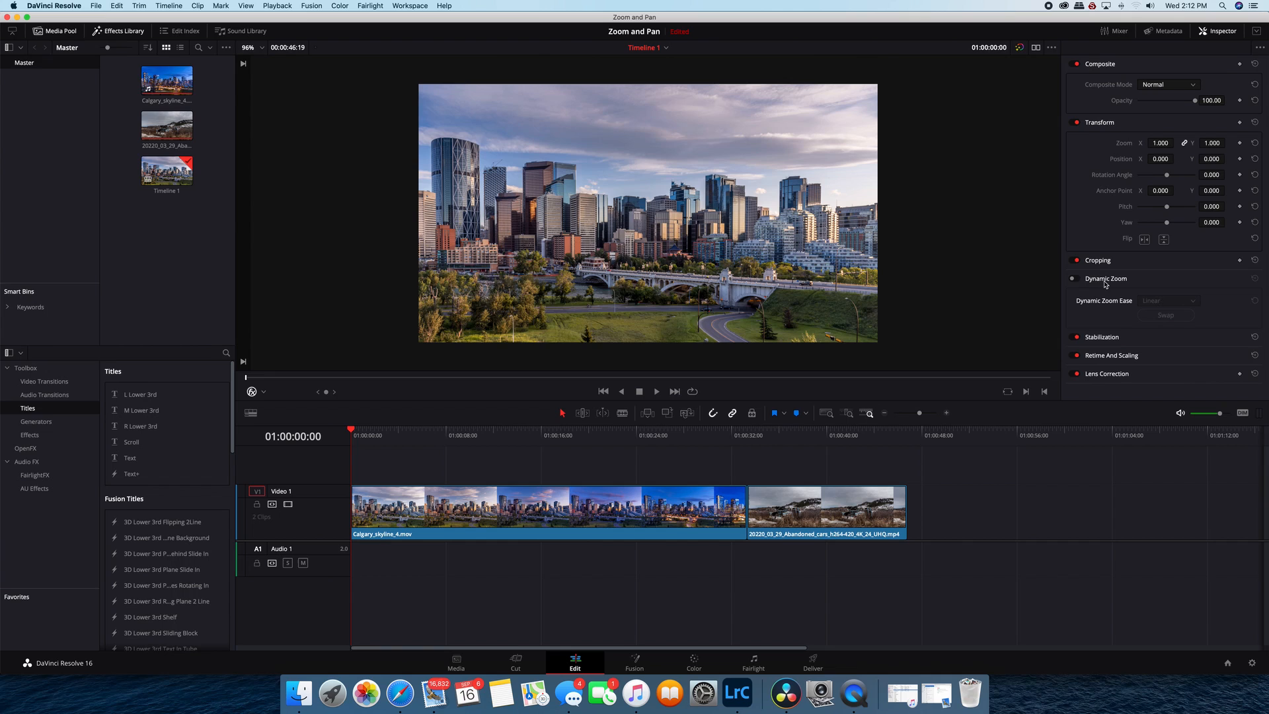
{"action": "mouse_move", "coordinate": [1081, 290]}
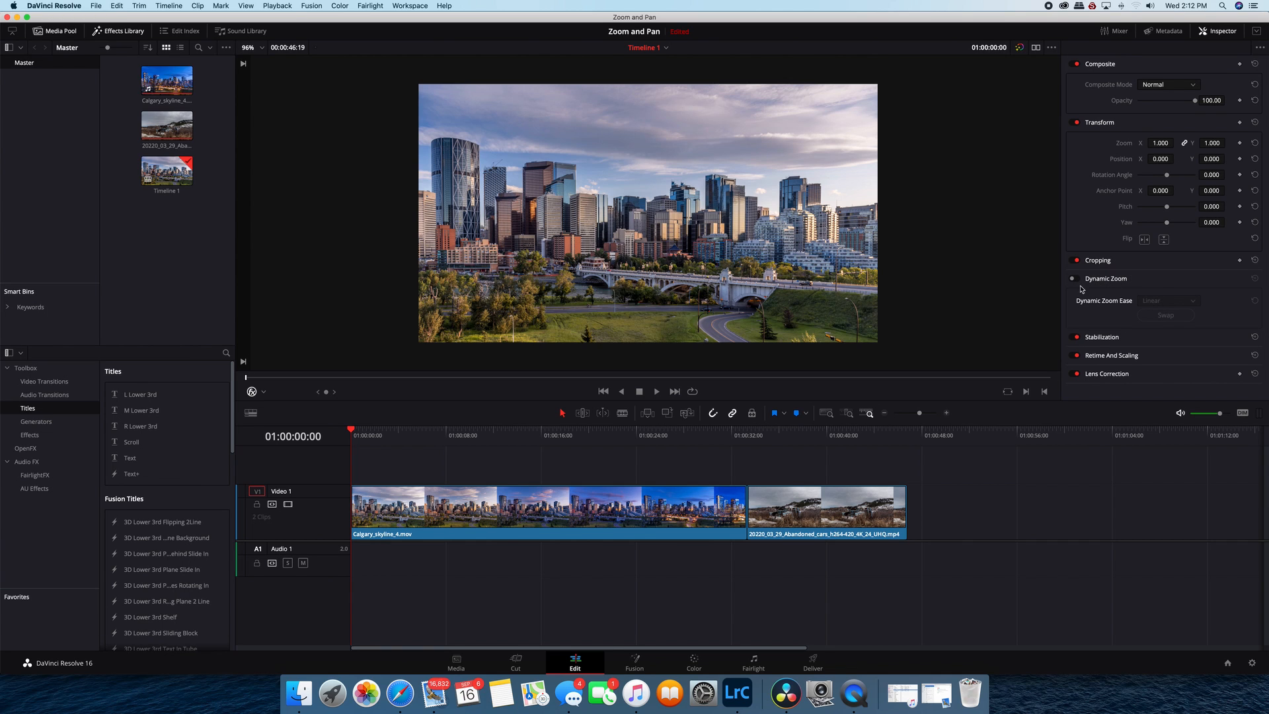
{"action": "mouse_move", "coordinate": [1088, 288]}
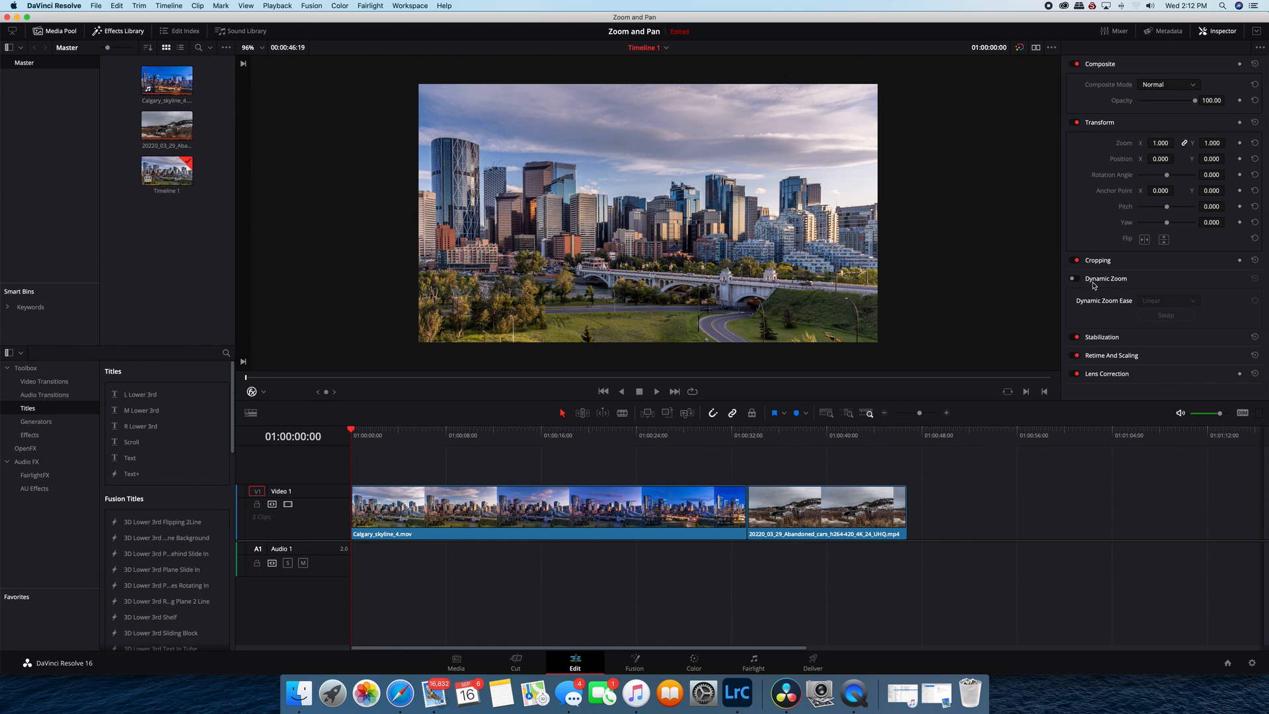
{"action": "mouse_move", "coordinate": [369, 267]}
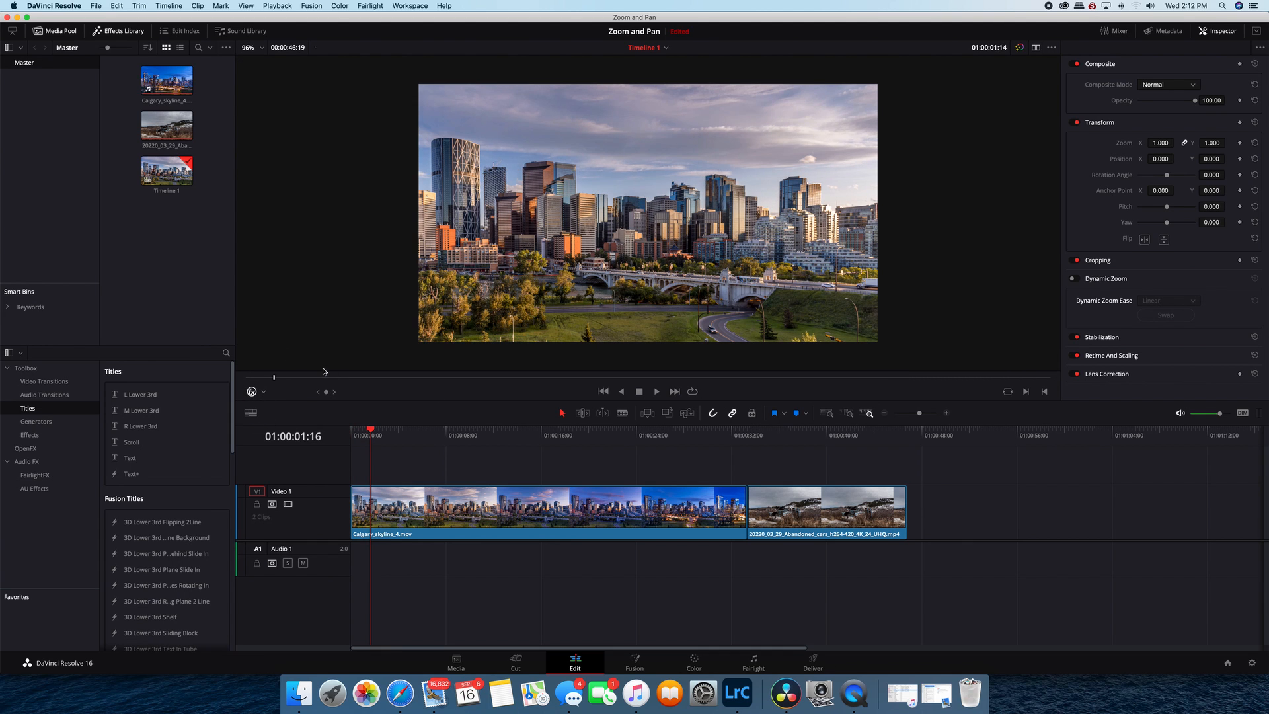
Switch the viewer overlay to Dynamic Zoom so the skyline clip's start and end framing boxes appear.
{"action": "left_click", "coordinate": [263, 392]}
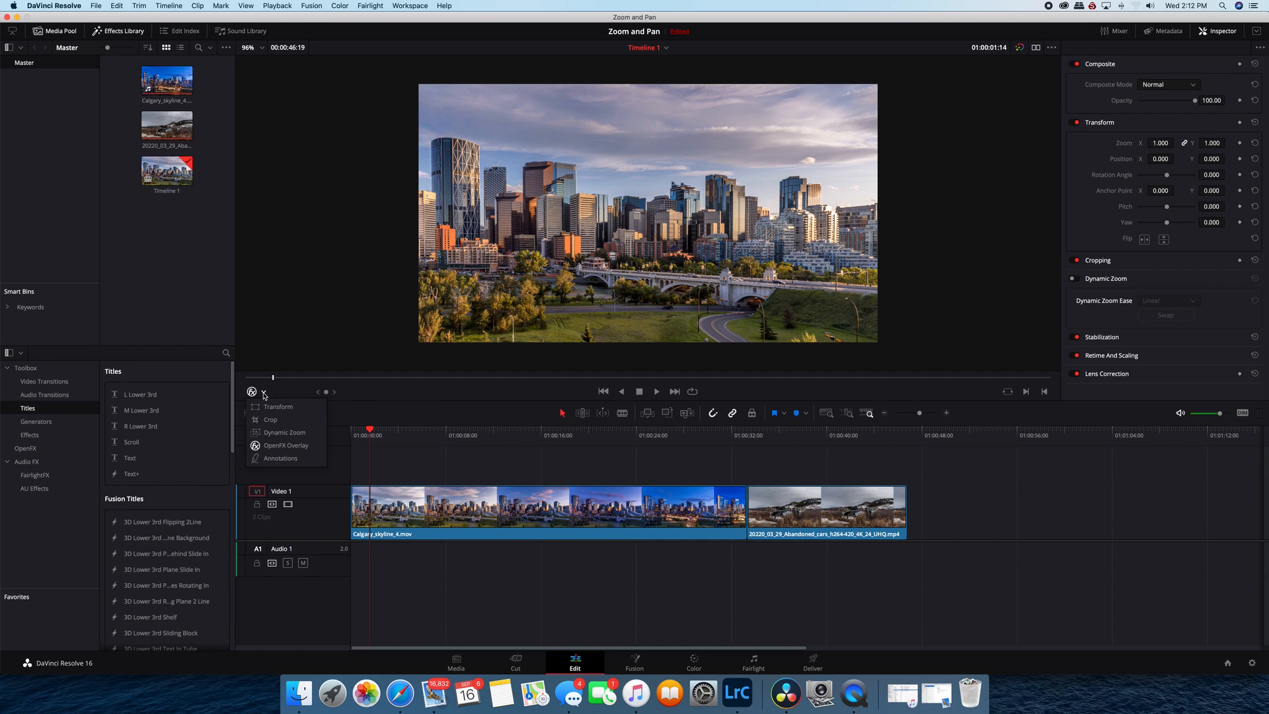
{"action": "mouse_move", "coordinate": [259, 399]}
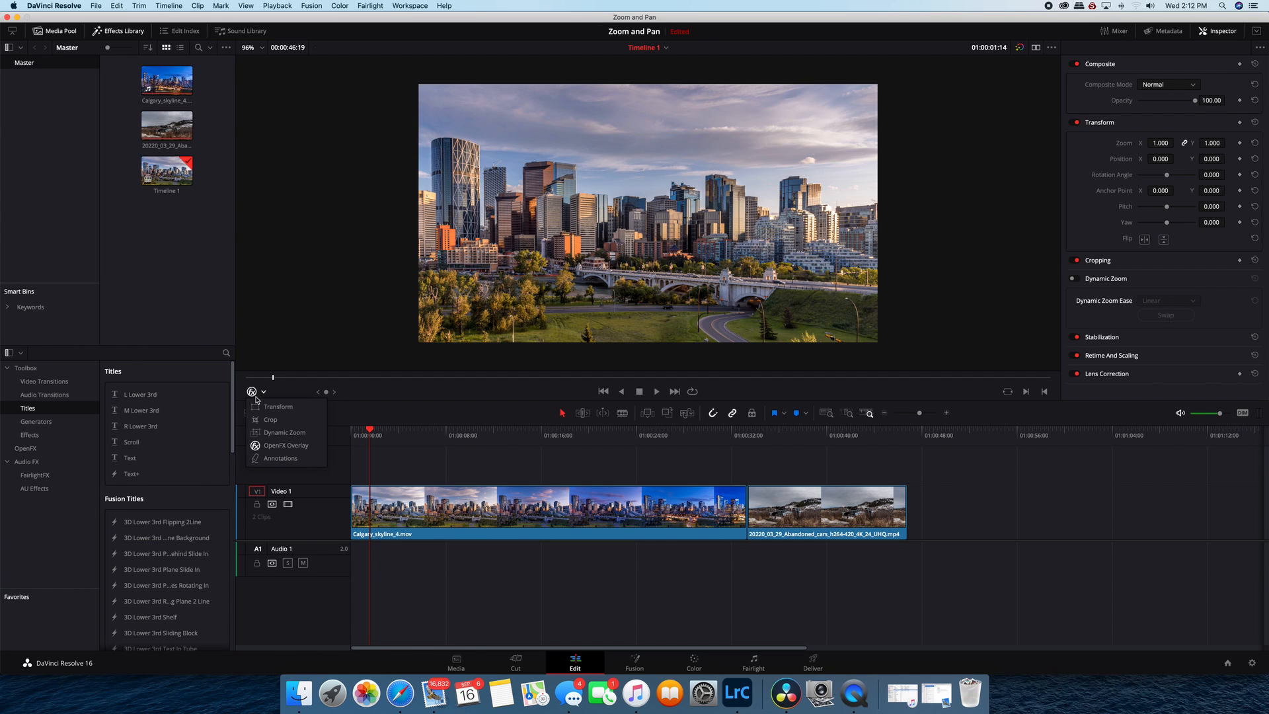
{"action": "mouse_move", "coordinate": [276, 432]}
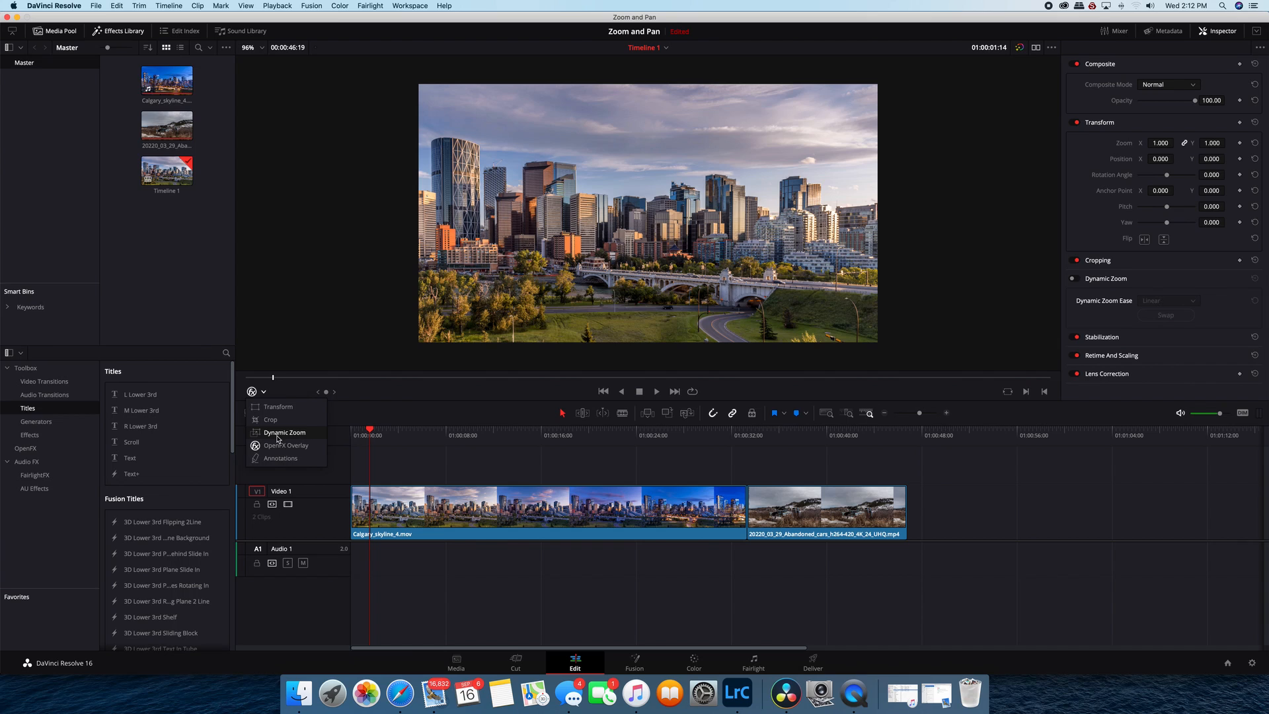
{"action": "mouse_move", "coordinate": [271, 435]}
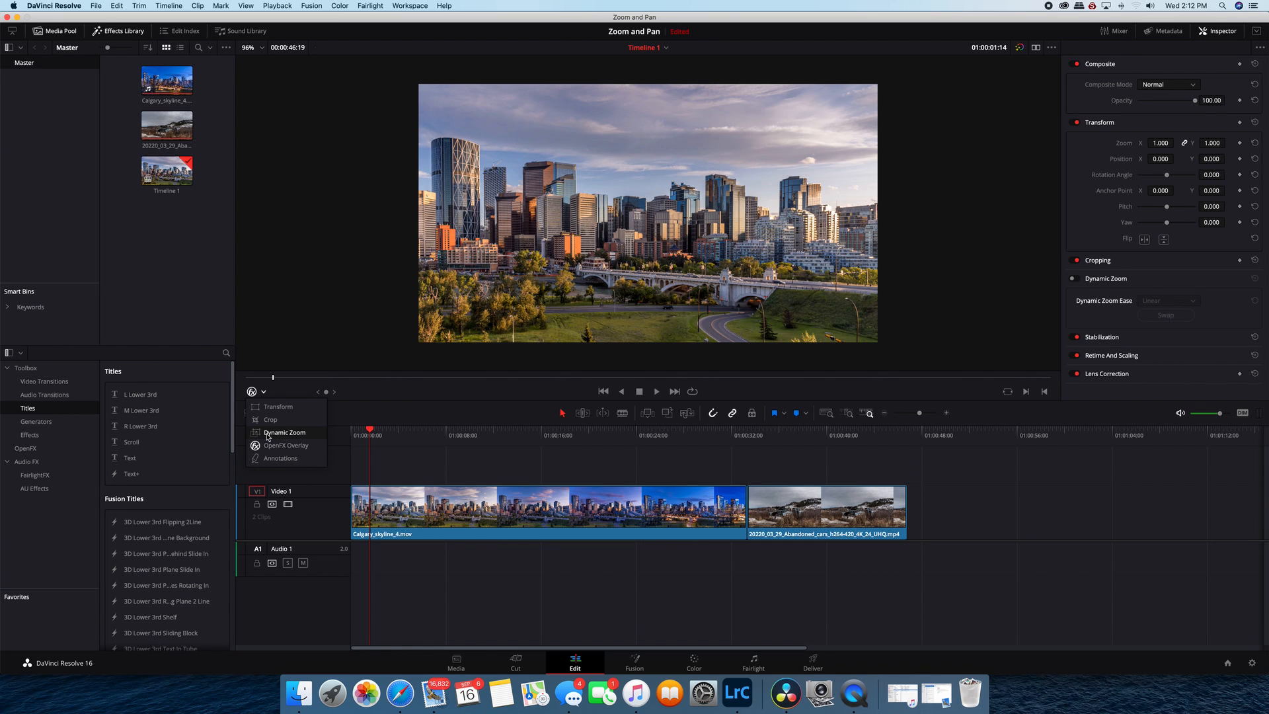
{"action": "left_click", "coordinate": [286, 431]}
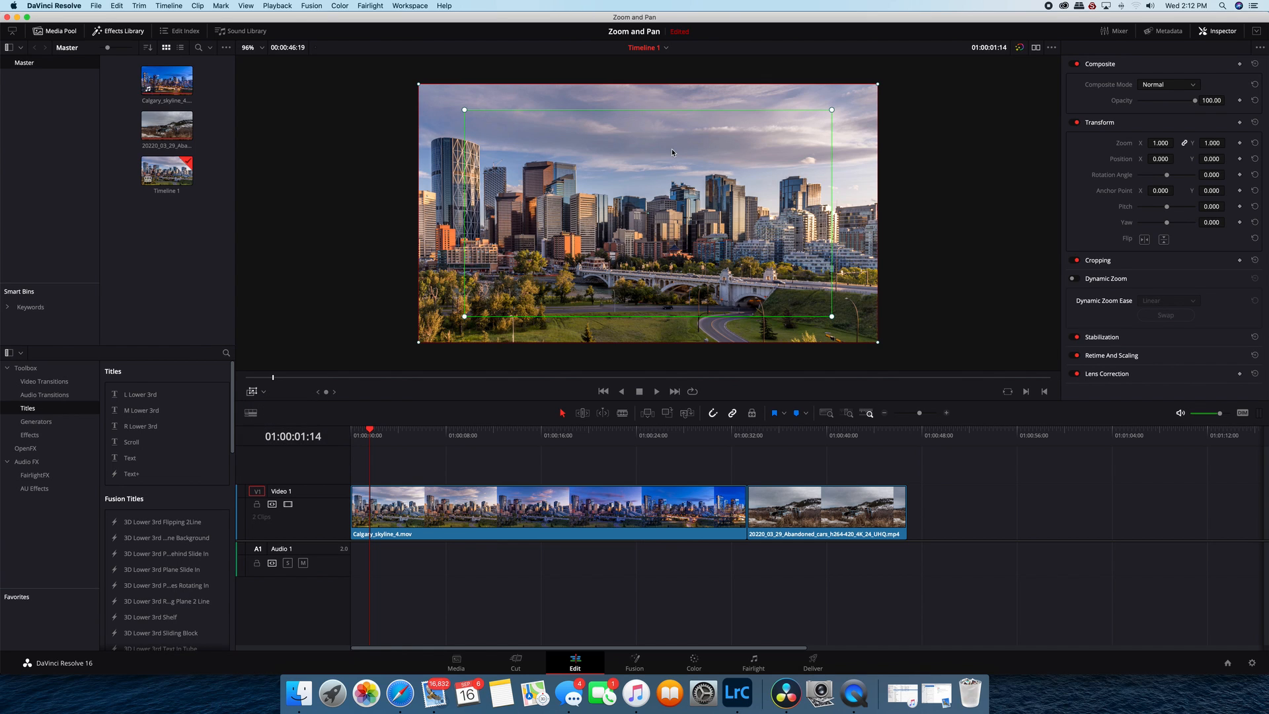
{"action": "mouse_move", "coordinate": [702, 261]}
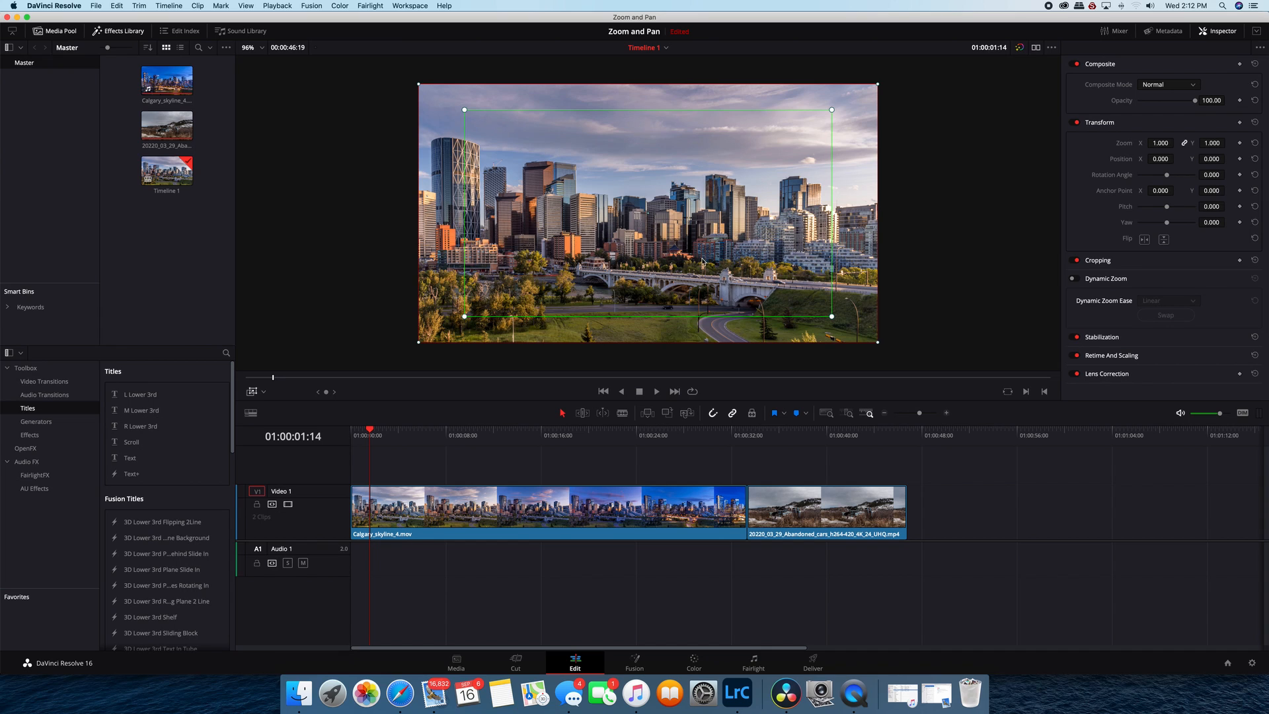
{"action": "mouse_move", "coordinate": [629, 212]}
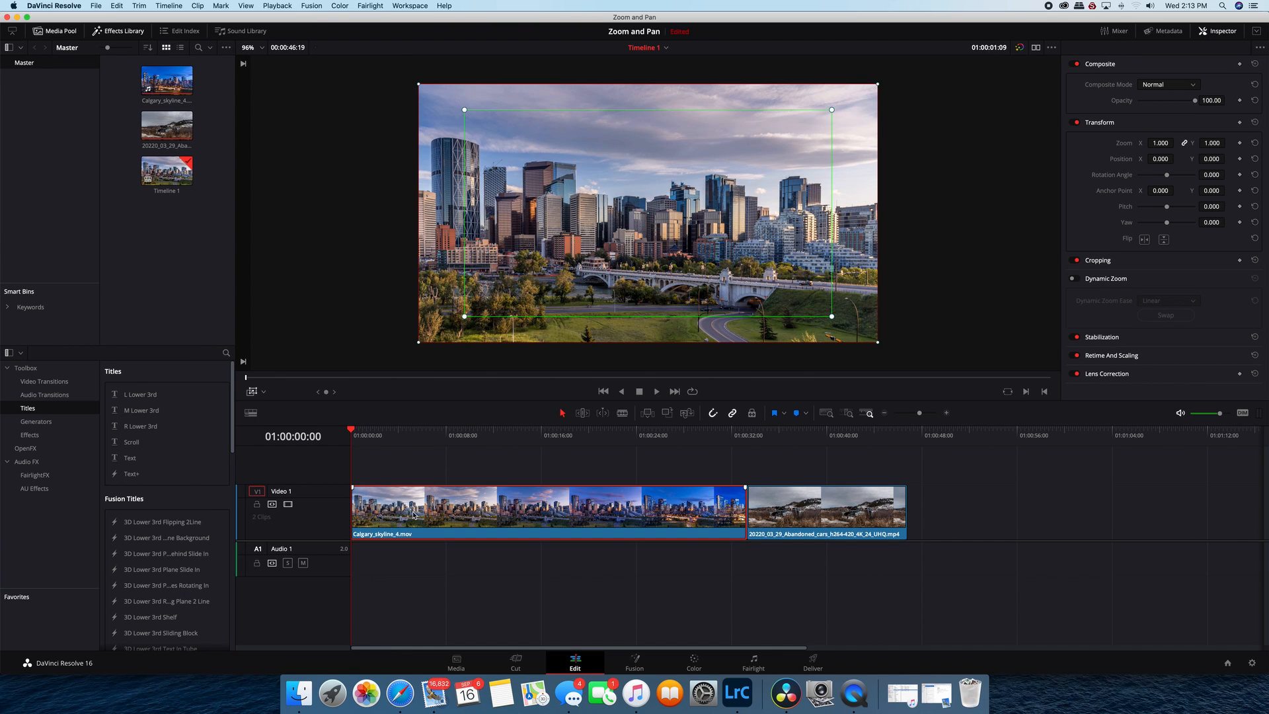
{"action": "mouse_move", "coordinate": [998, 300]}
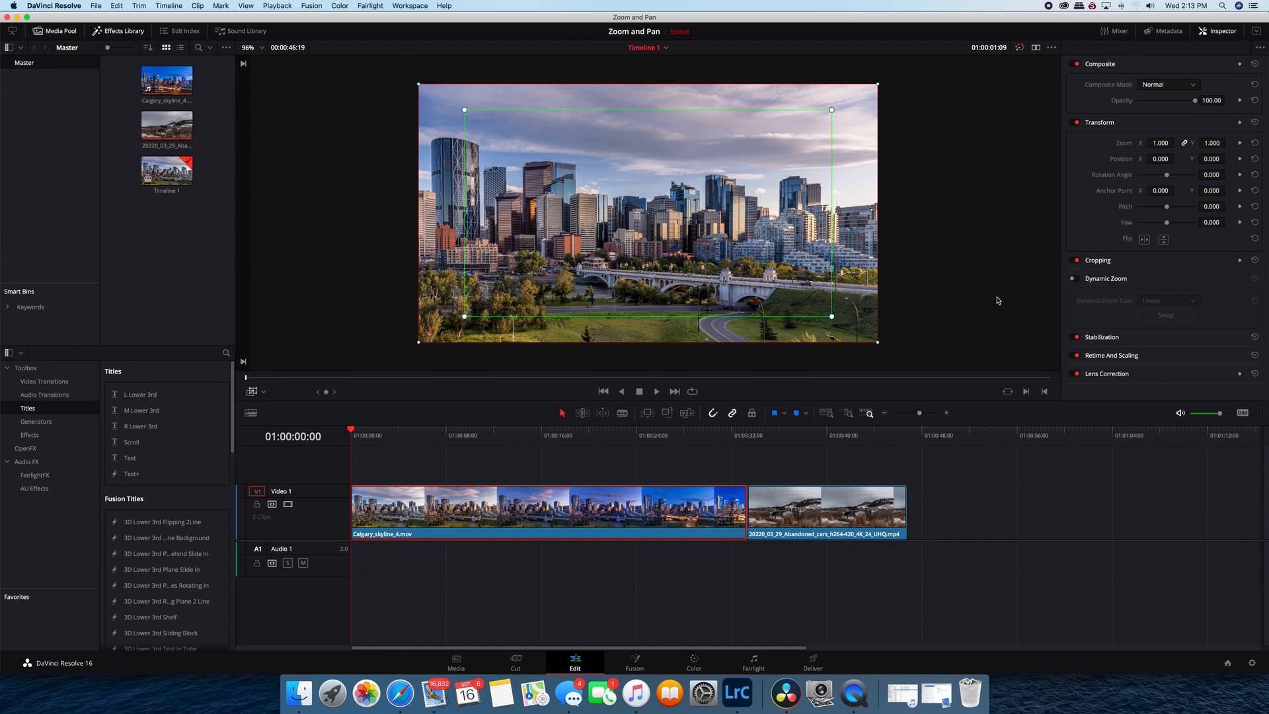
{"action": "mouse_move", "coordinate": [1072, 285]}
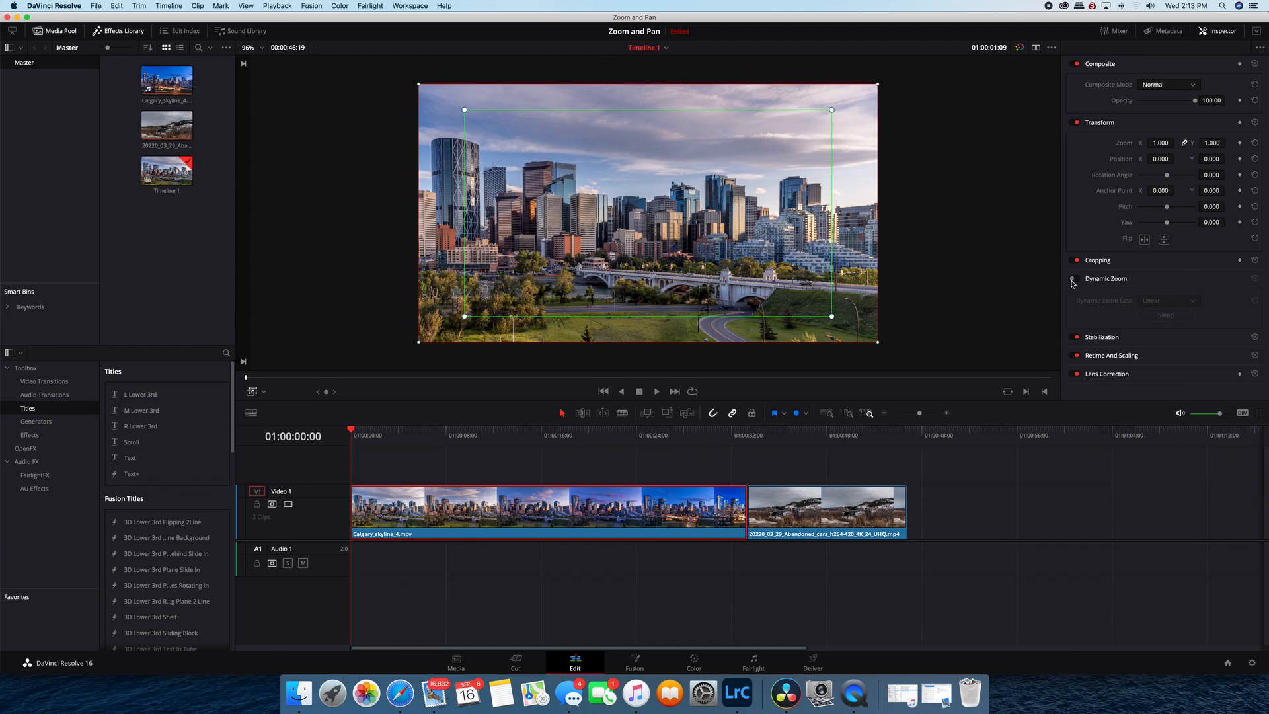
Enable the Dynamic Zoom toggle in the Inspector for the Calgary skyline clip.
{"action": "left_click", "coordinate": [1076, 279]}
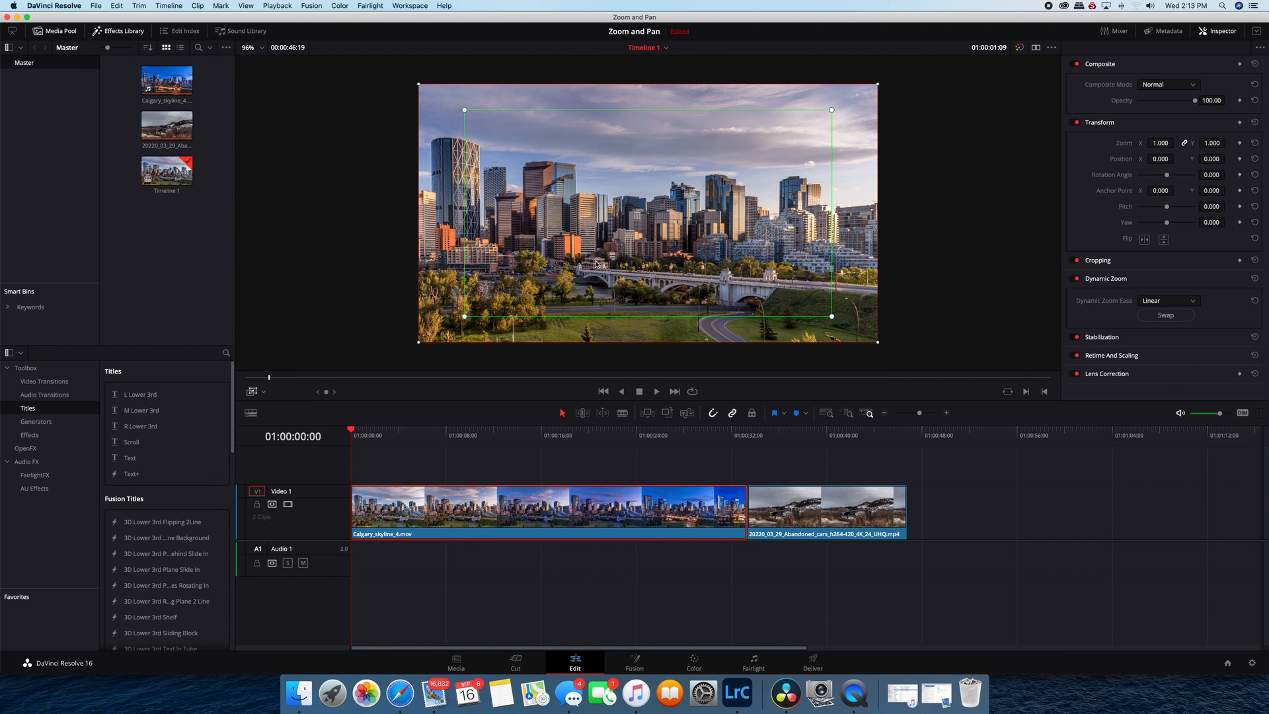
{"action": "mouse_move", "coordinate": [528, 256]}
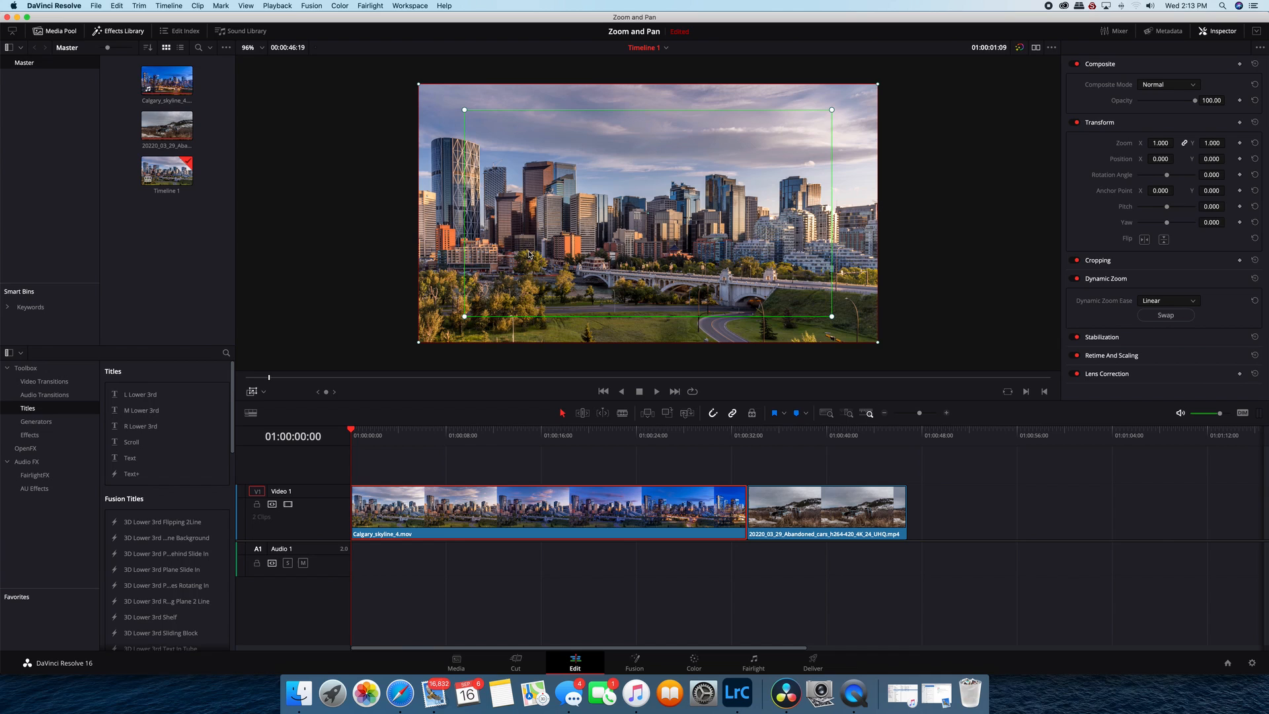
{"action": "mouse_move", "coordinate": [525, 114]}
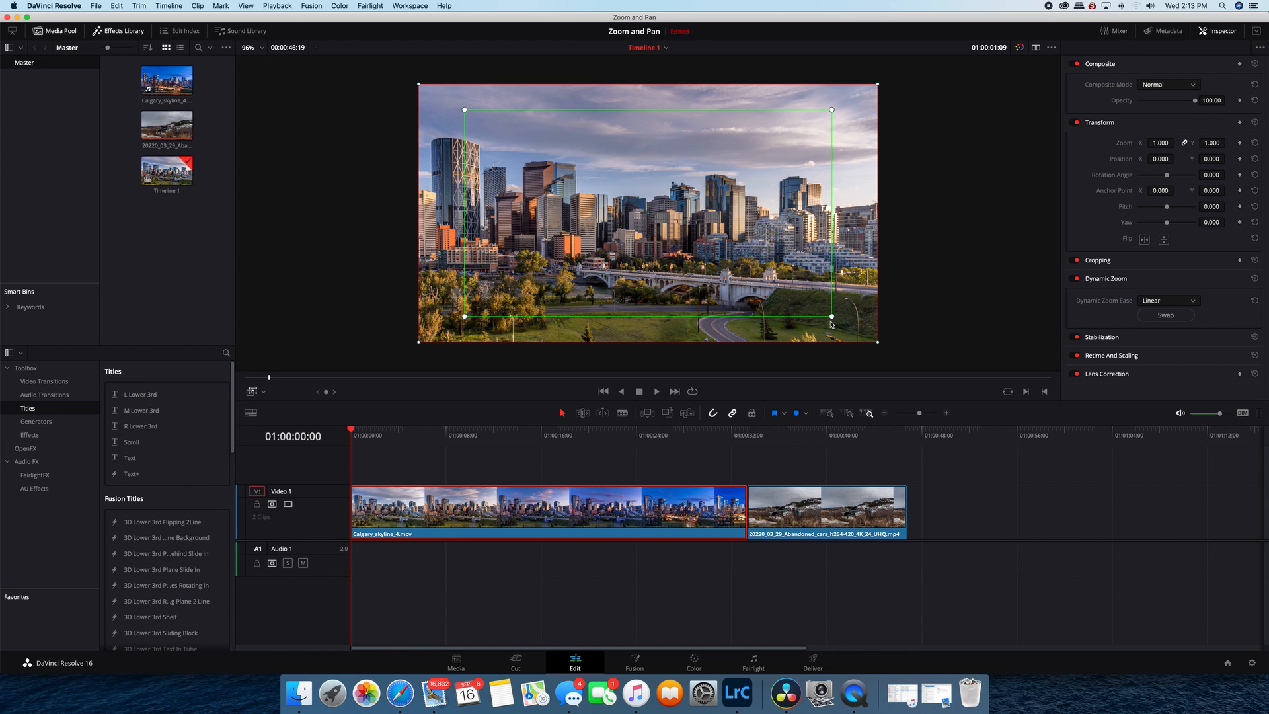
{"action": "mouse_move", "coordinate": [419, 351]}
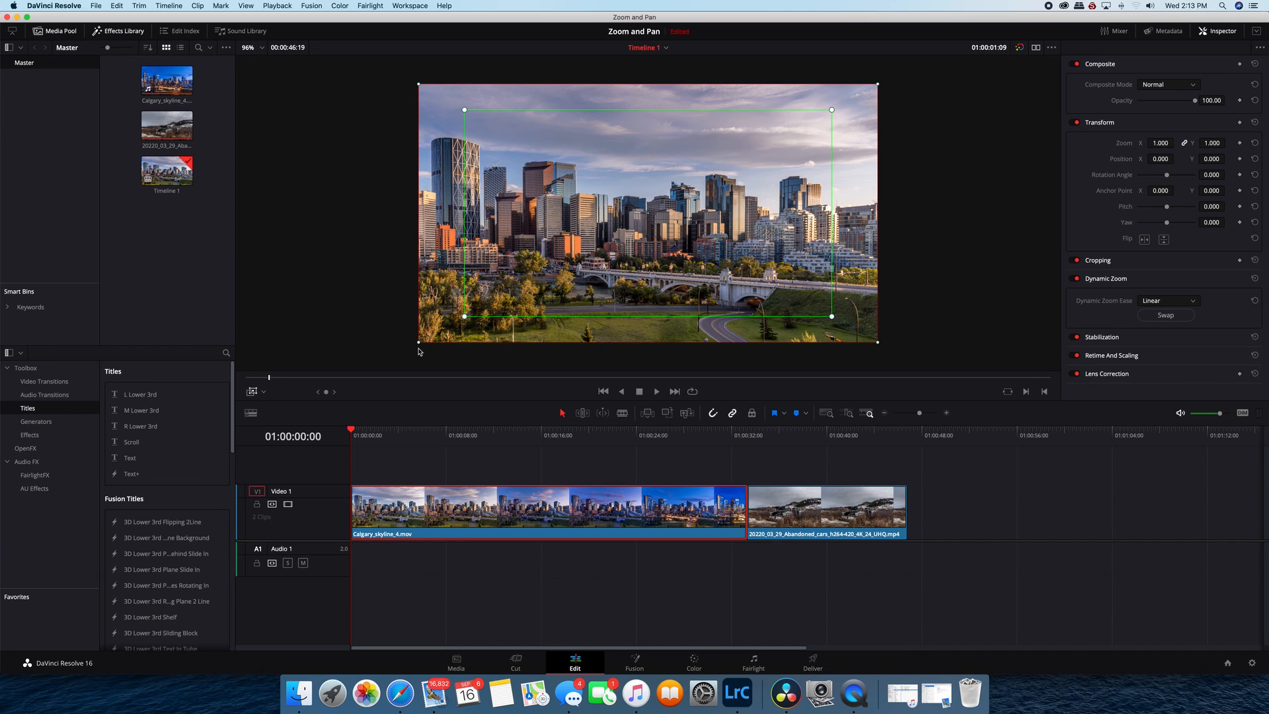
{"action": "mouse_move", "coordinate": [493, 316]}
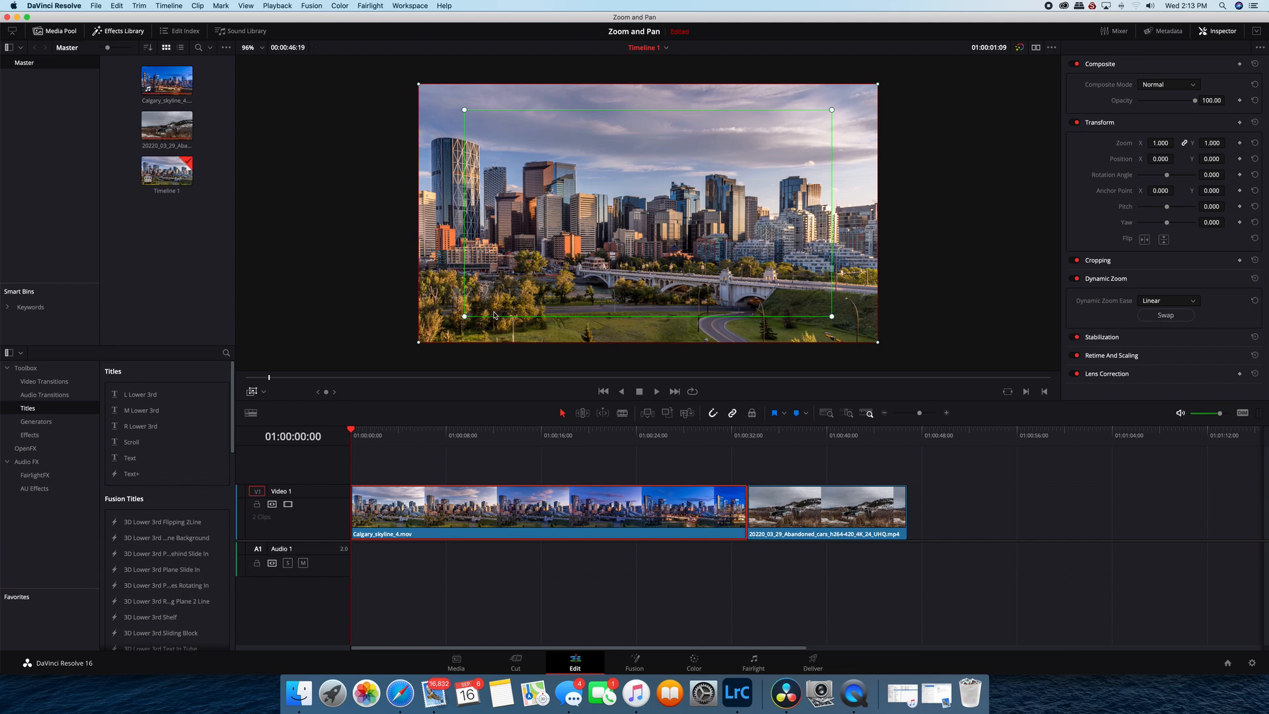
{"action": "mouse_move", "coordinate": [435, 345]}
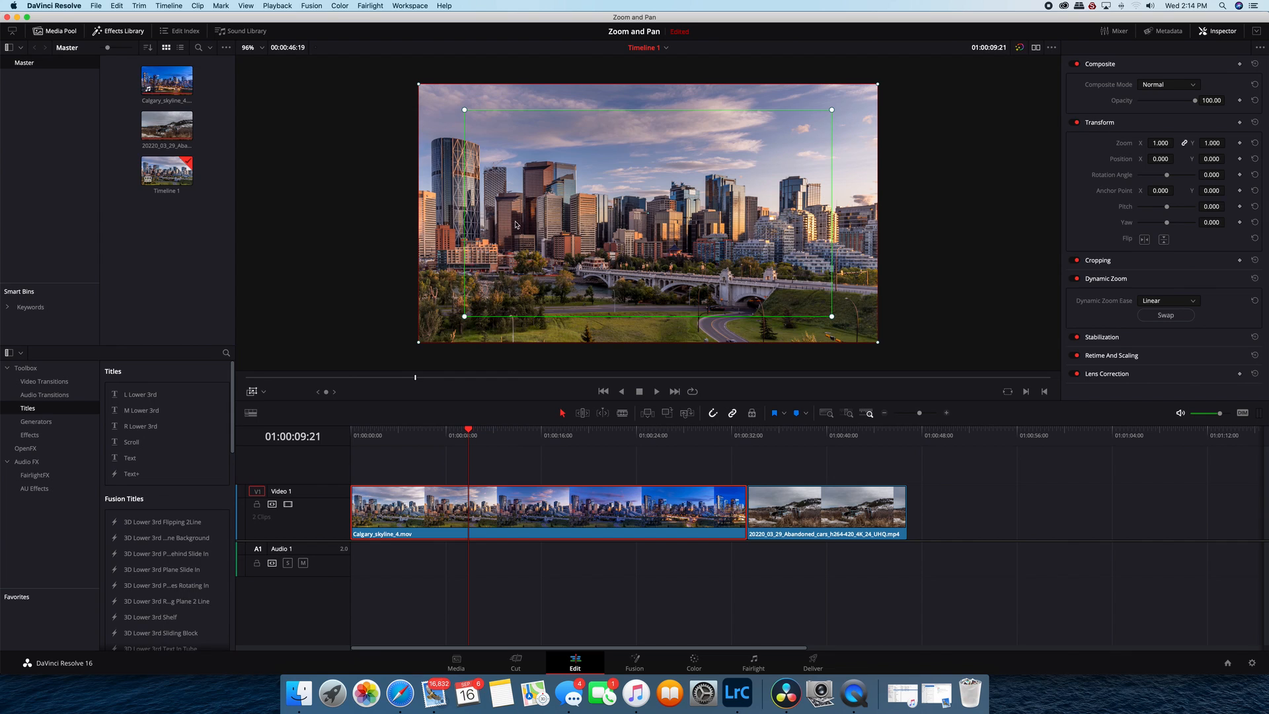
{"action": "mouse_move", "coordinate": [604, 364]}
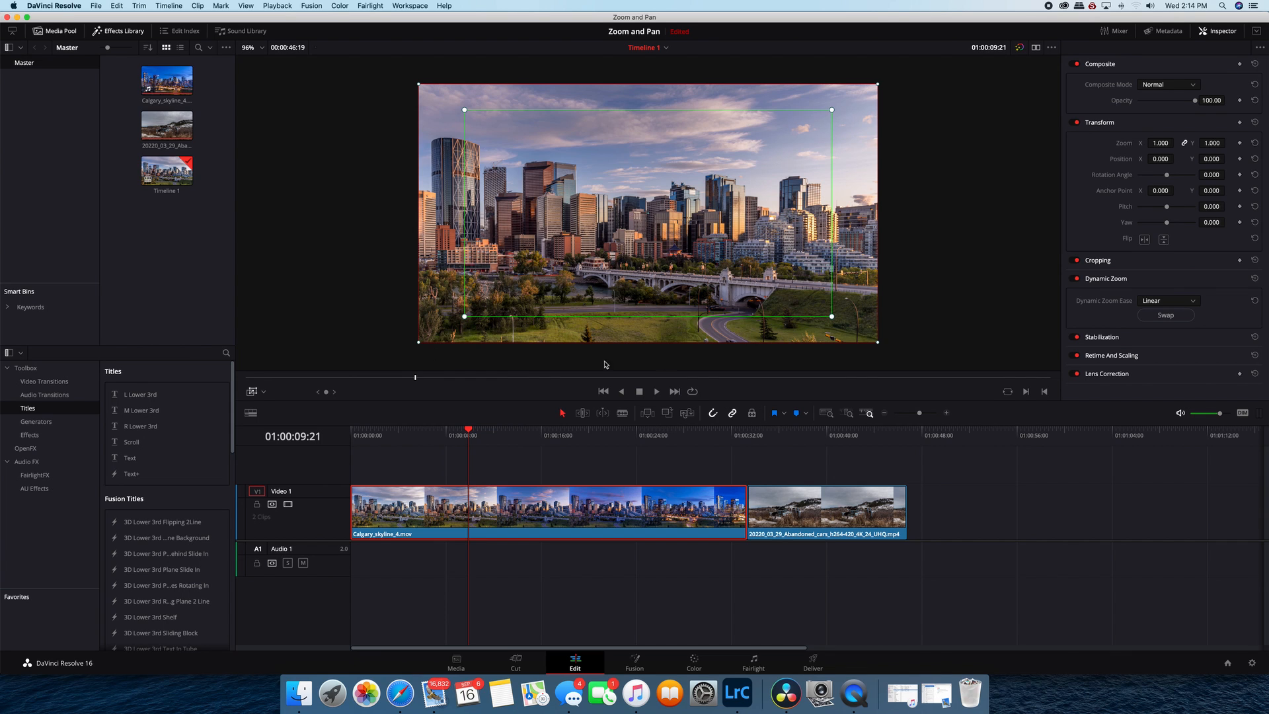
{"action": "mouse_move", "coordinate": [663, 222]}
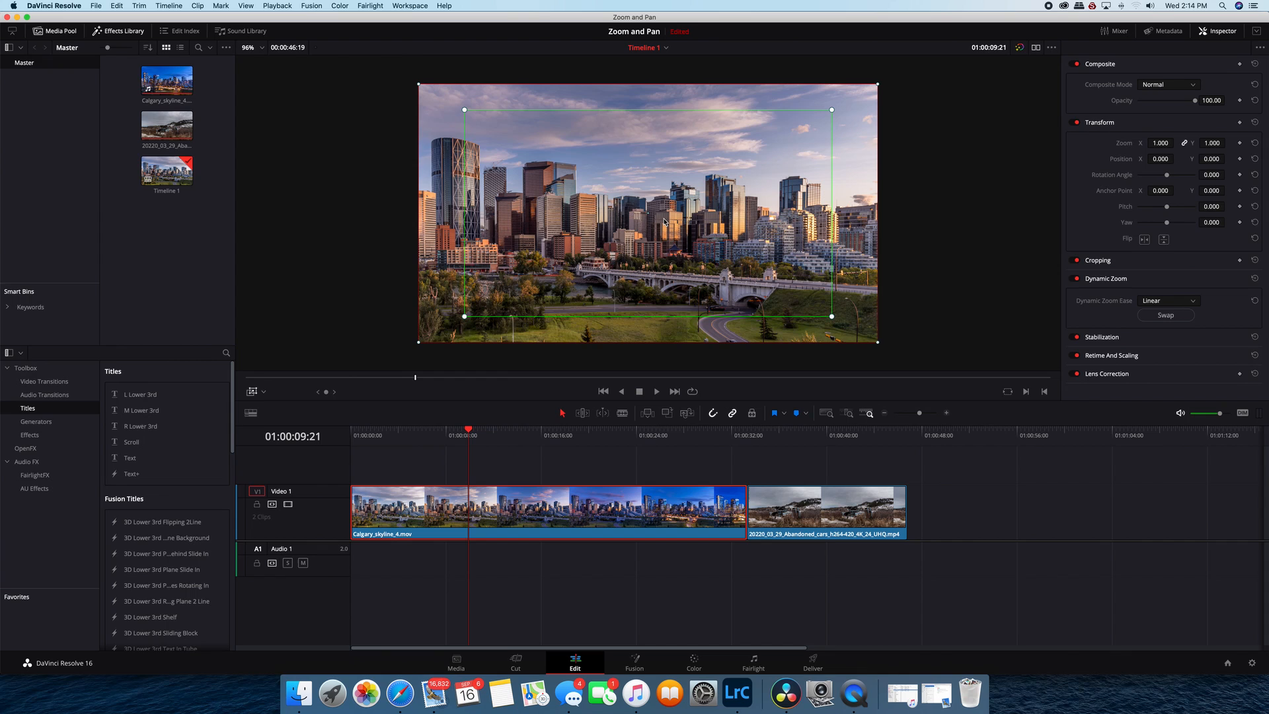
{"action": "mouse_move", "coordinate": [709, 187]}
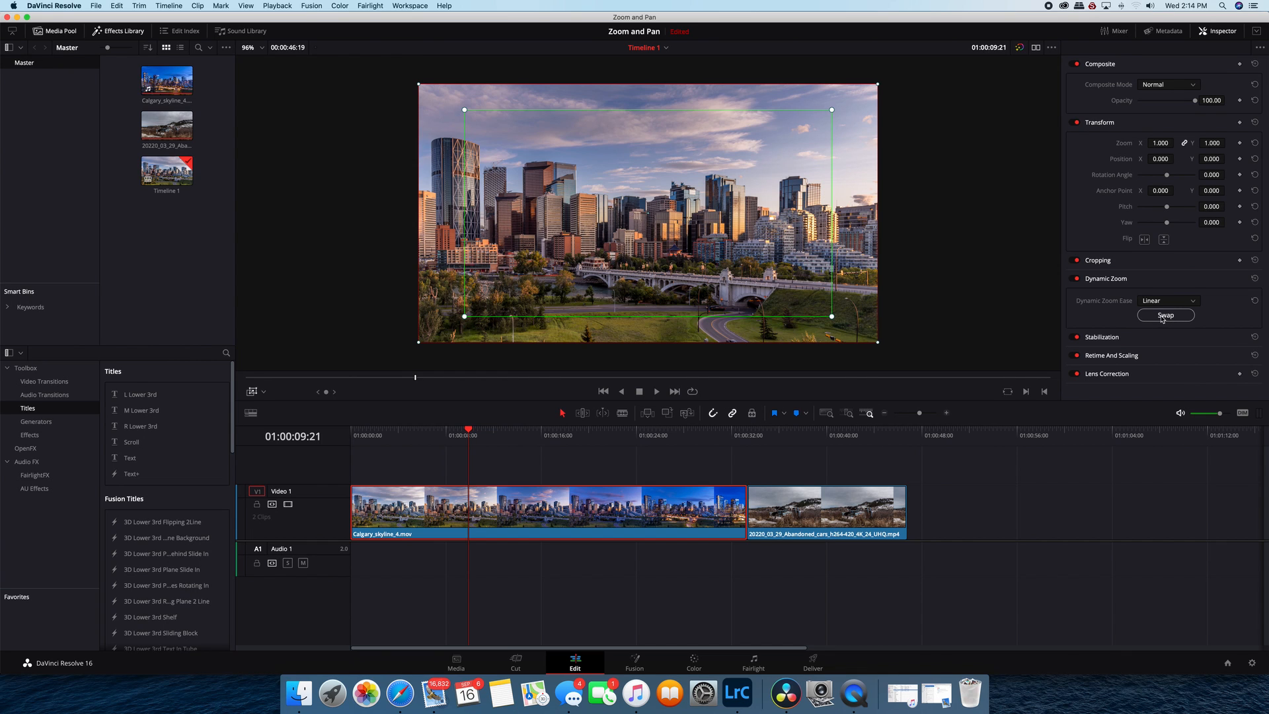
Swap the skyline clip's Dynamic Zoom start and end rectangles so it zooms inward.
{"action": "left_click", "coordinate": [1165, 314]}
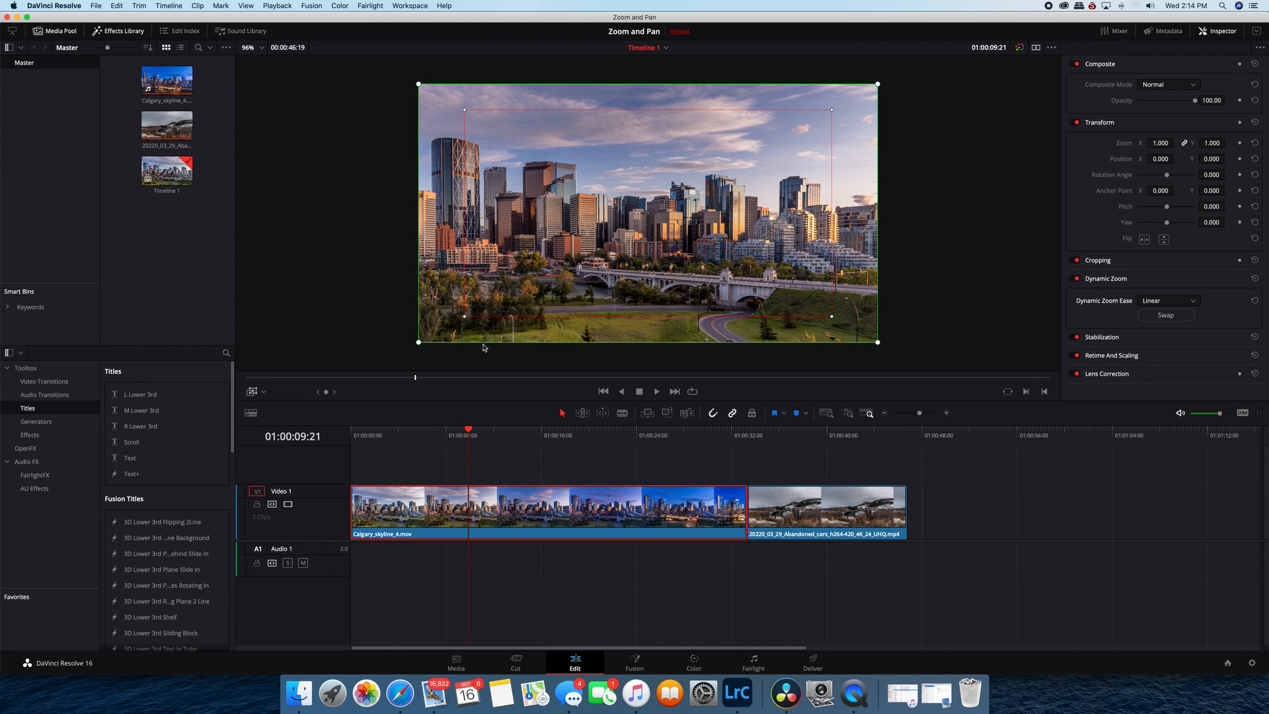
{"action": "mouse_move", "coordinate": [727, 258]}
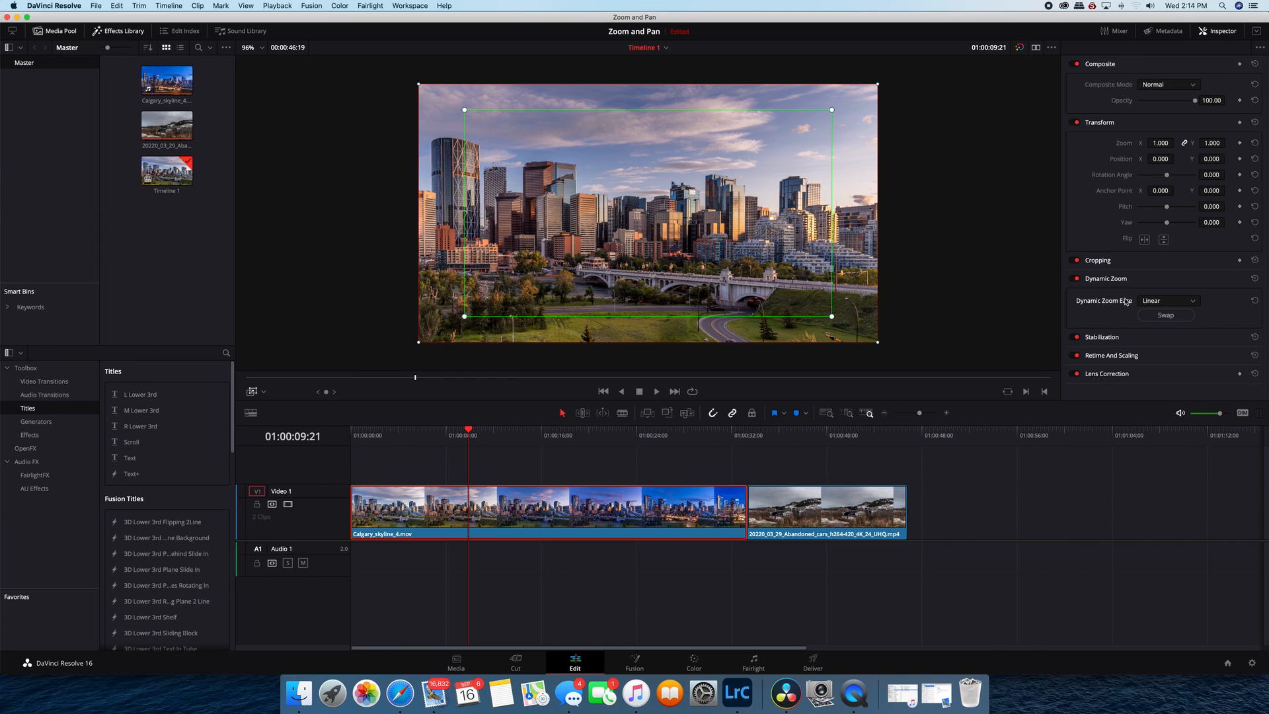
{"action": "mouse_move", "coordinate": [1166, 314]}
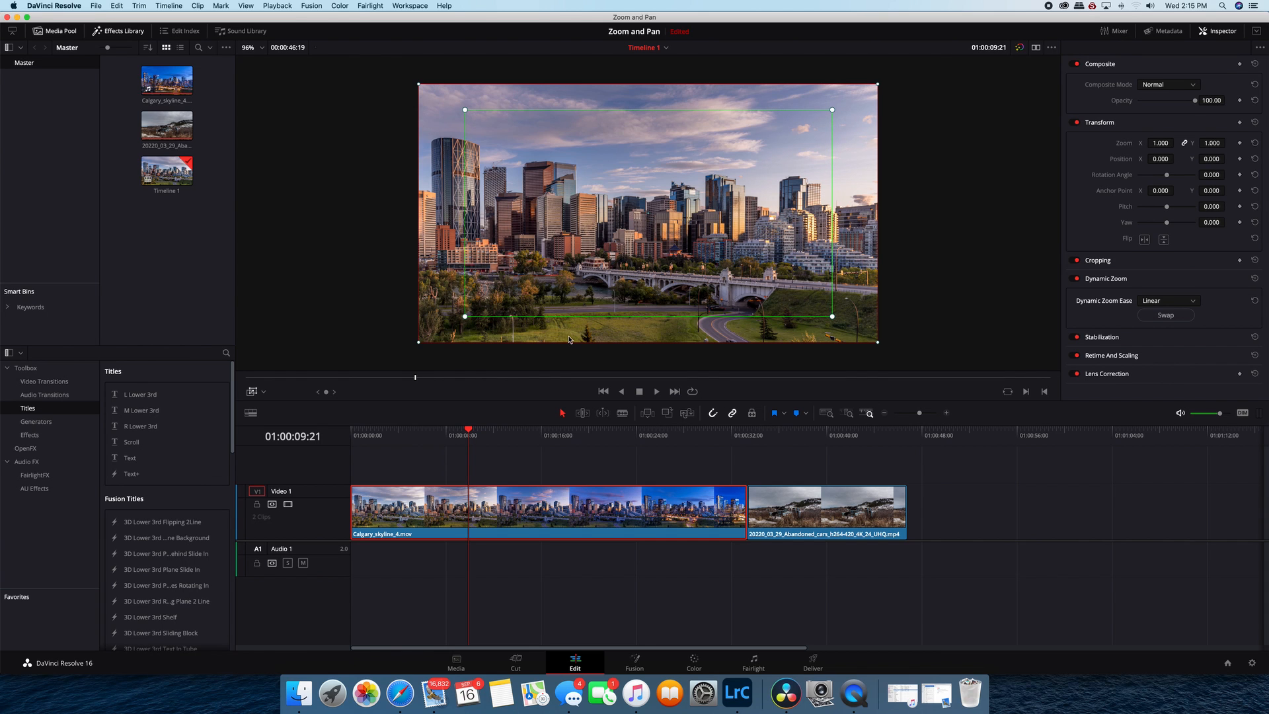
{"action": "mouse_move", "coordinate": [715, 201]}
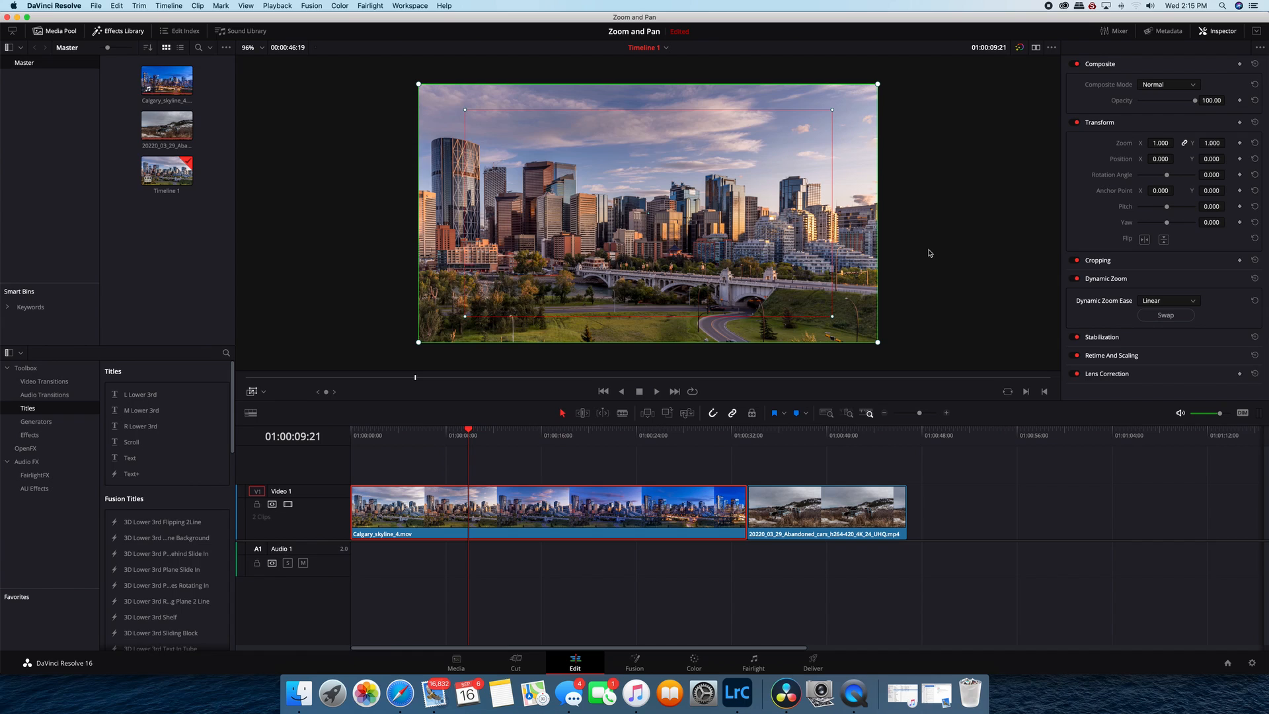
{"action": "mouse_move", "coordinate": [1166, 306]}
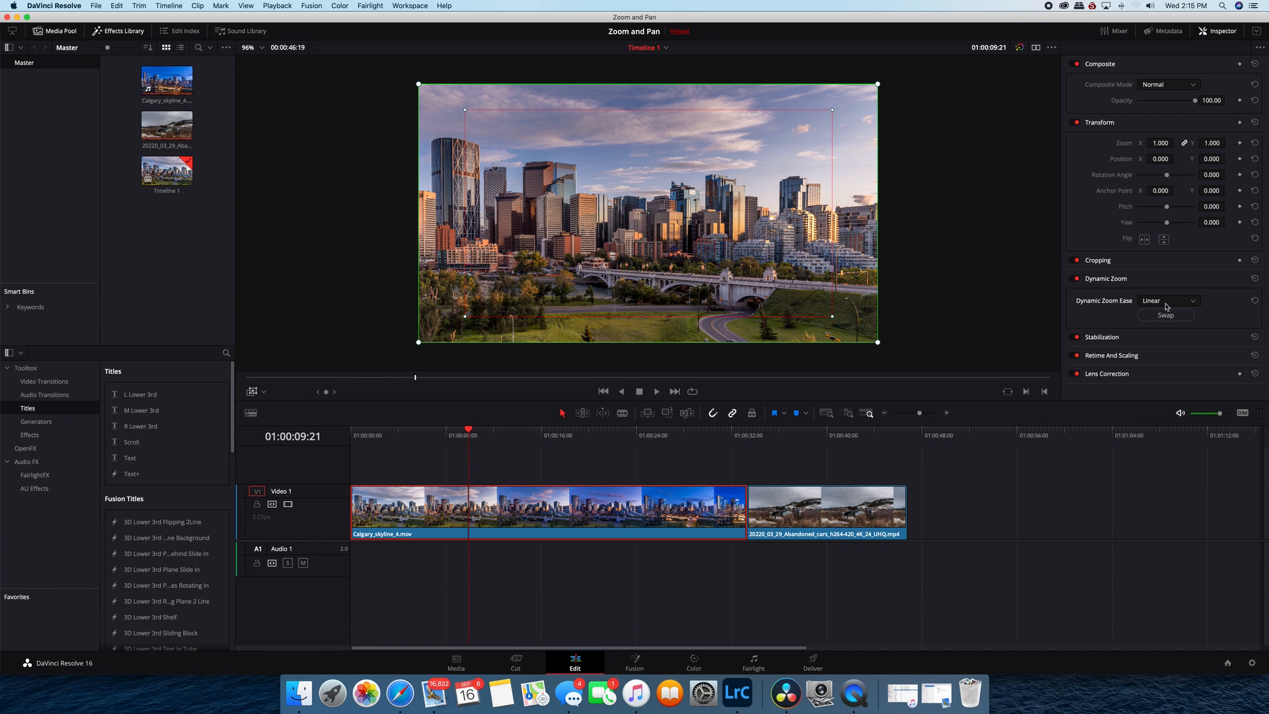
Show the Dynamic Zoom Ease choices (Linear, Ease In, Ease Out, Ease In and Out), leaving Linear.
{"action": "left_click", "coordinate": [1166, 300]}
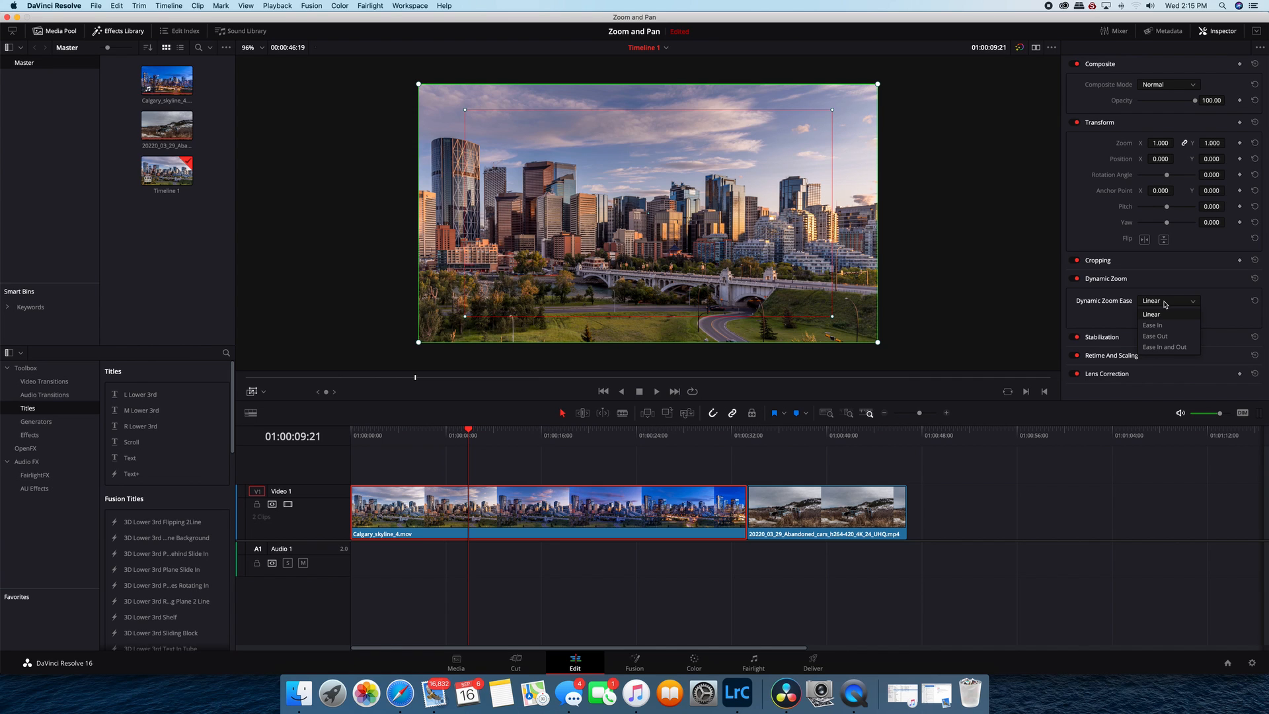
{"action": "mouse_move", "coordinate": [1153, 328]}
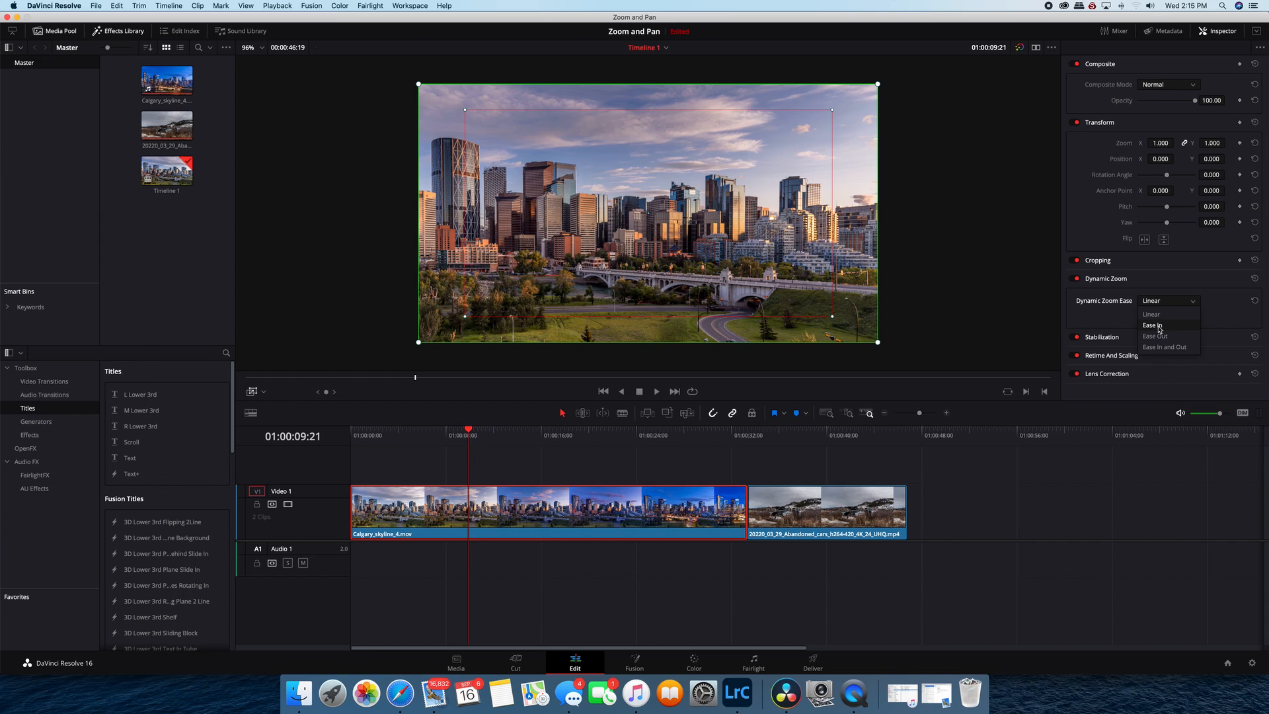
{"action": "mouse_move", "coordinate": [1163, 346]}
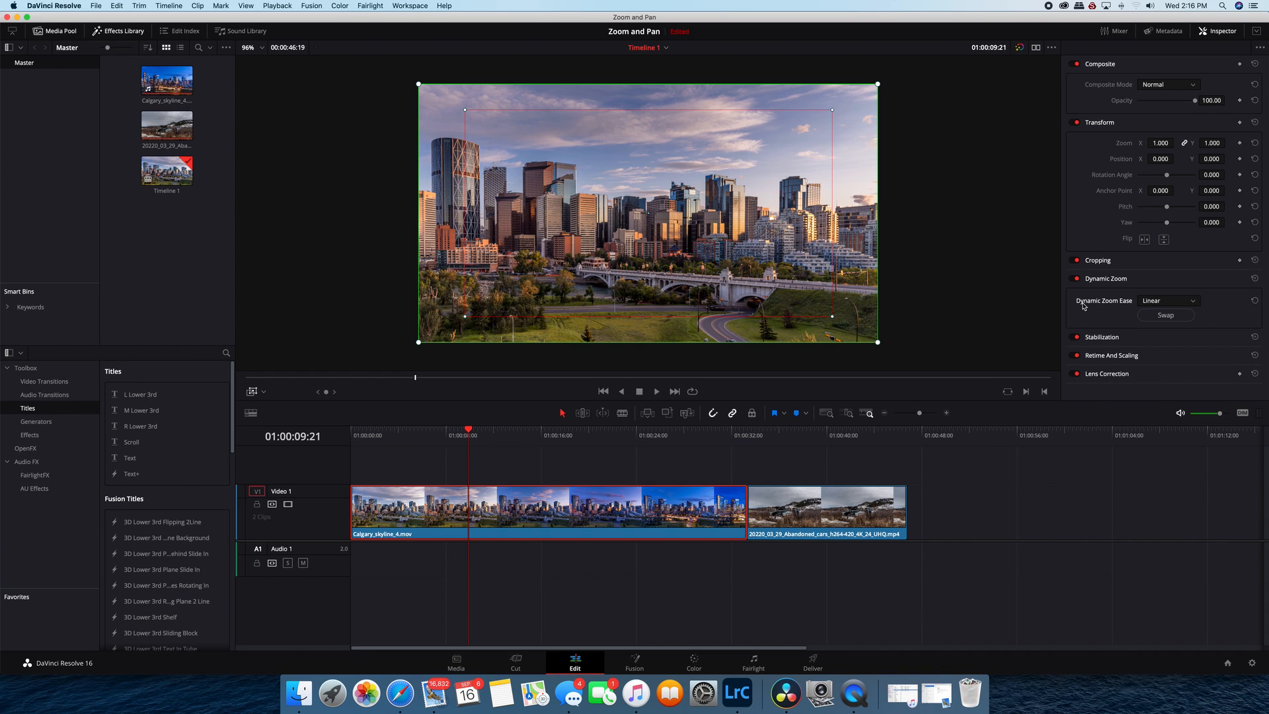
{"action": "mouse_move", "coordinate": [629, 241]}
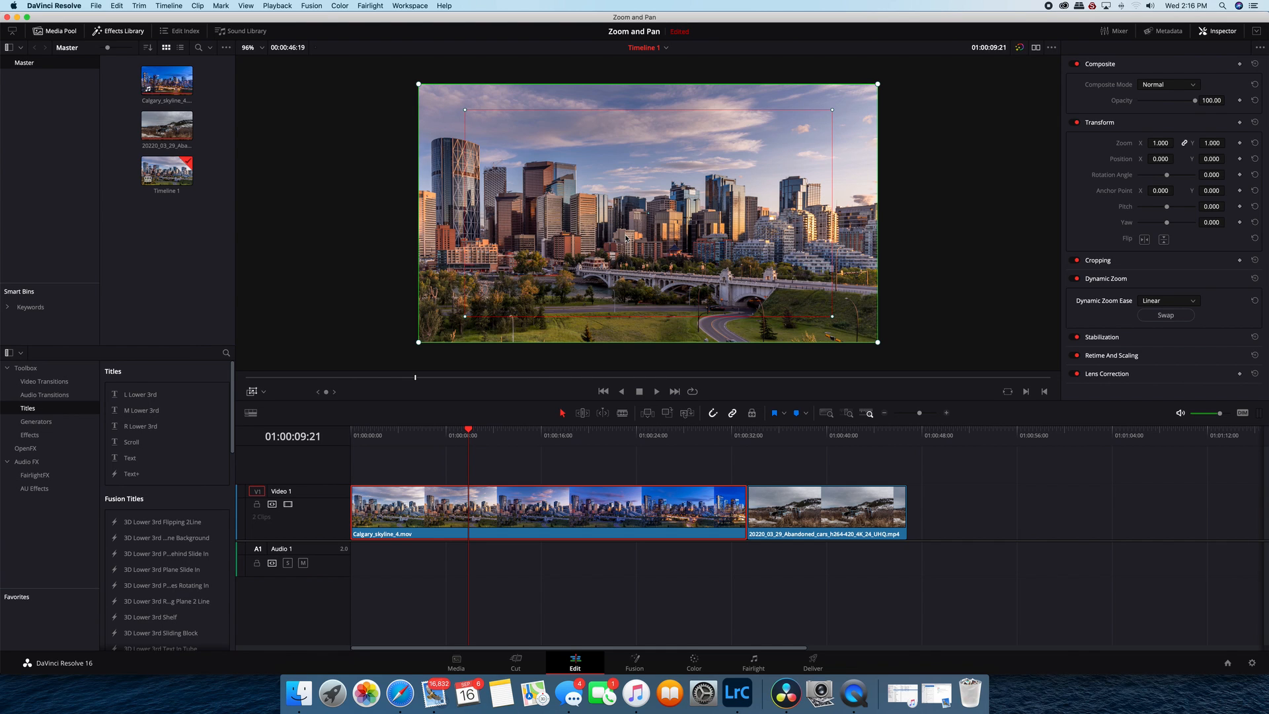
{"action": "mouse_move", "coordinate": [464, 320]}
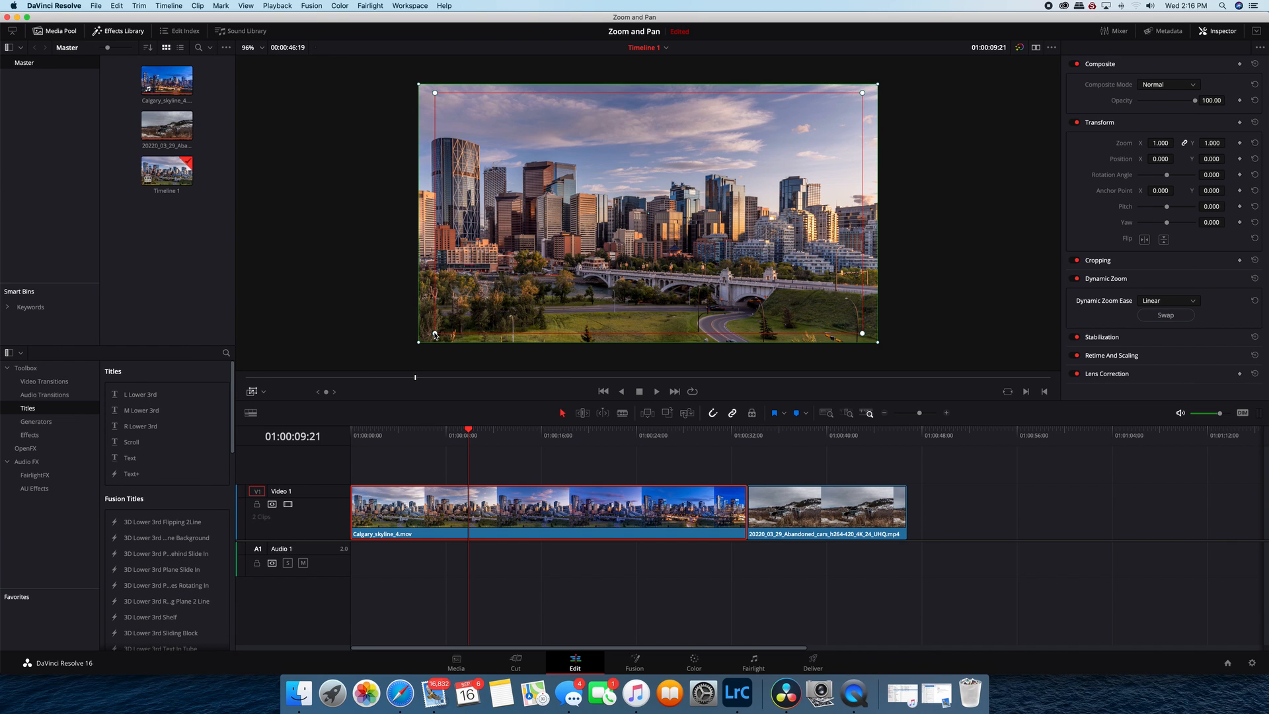
Place the playhead in the abandoned cars clip and select it to show its Inspector properties.
{"action": "left_click", "coordinate": [366, 435]}
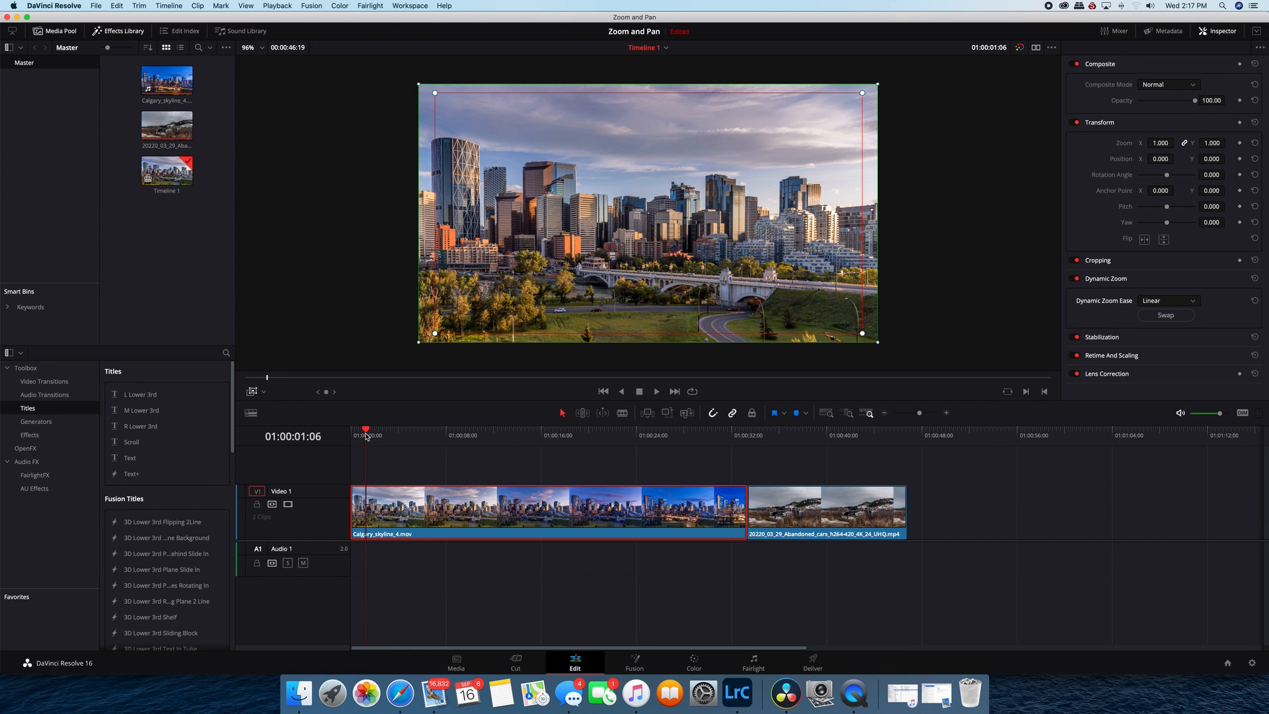
{"action": "mouse_move", "coordinate": [761, 451]}
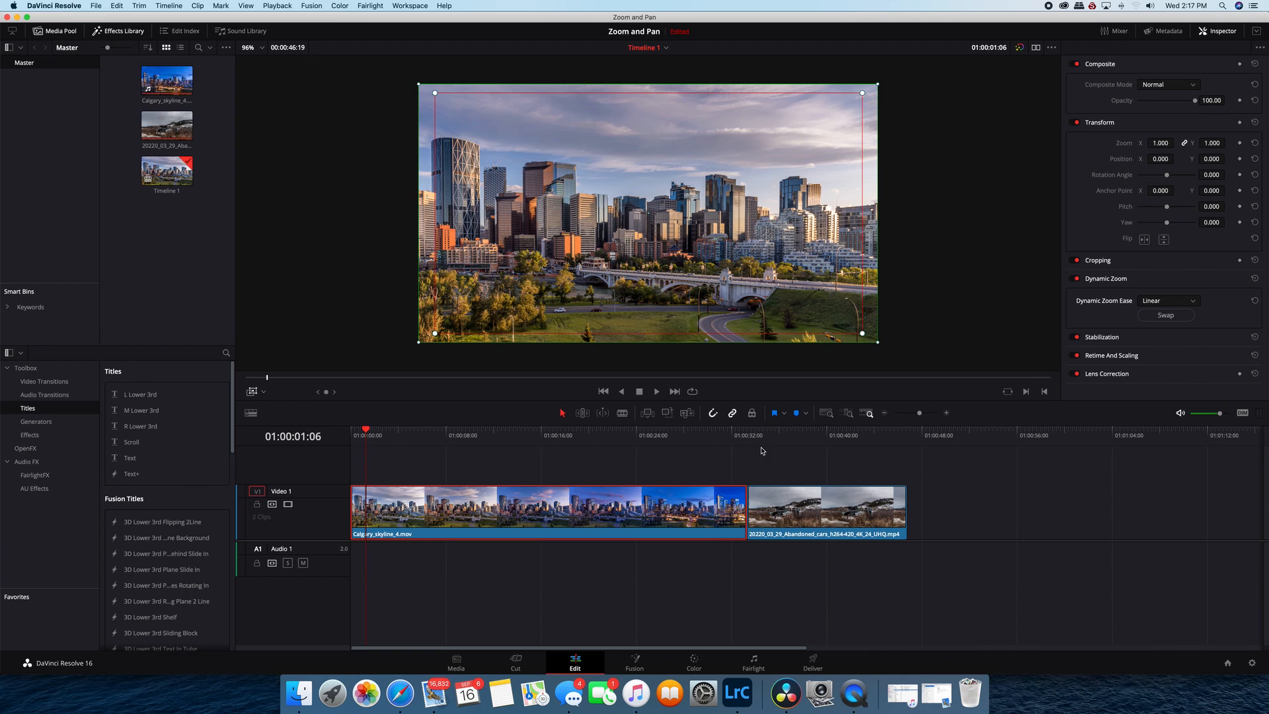
{"action": "left_click", "coordinate": [785, 434]}
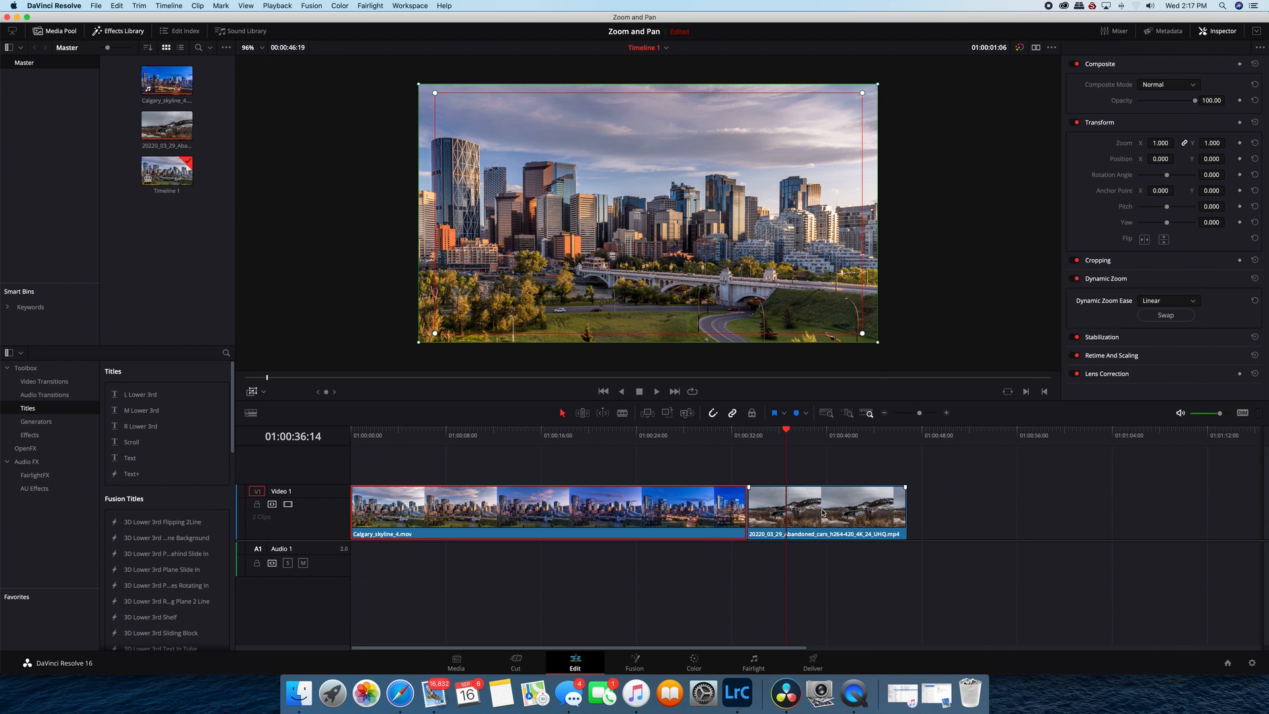
{"action": "left_click", "coordinate": [825, 512]}
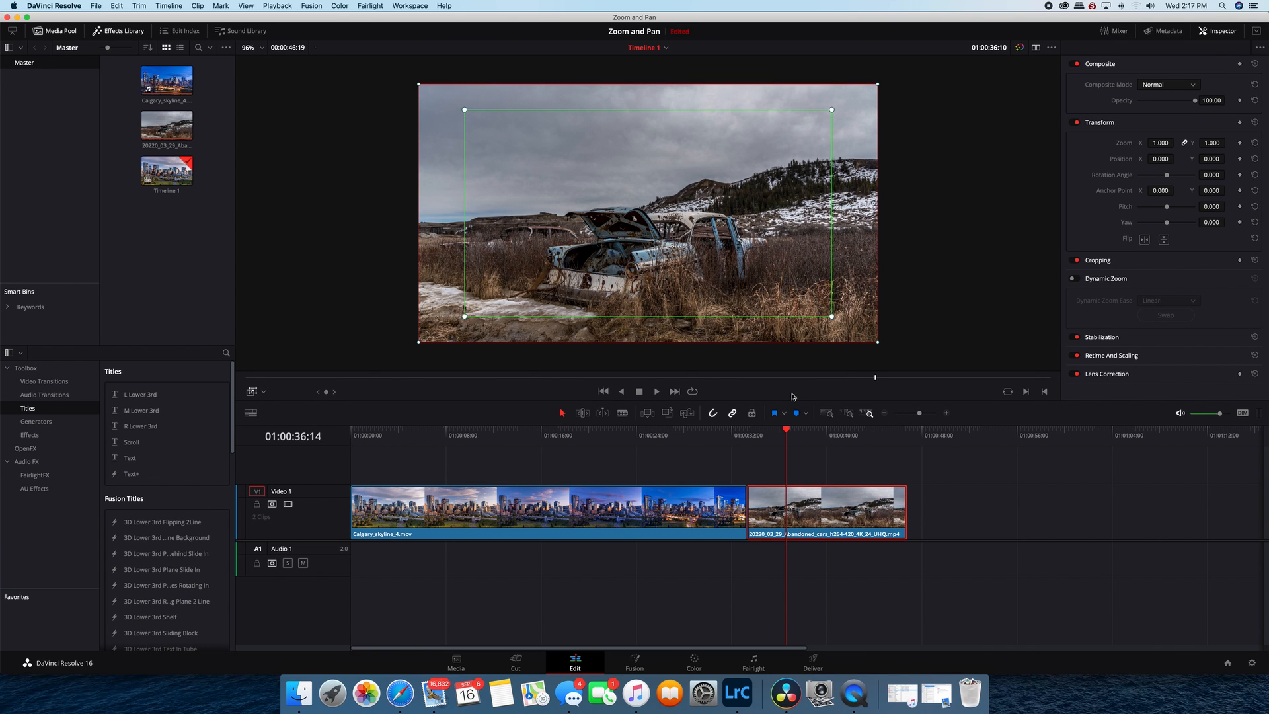
{"action": "mouse_move", "coordinate": [728, 423]}
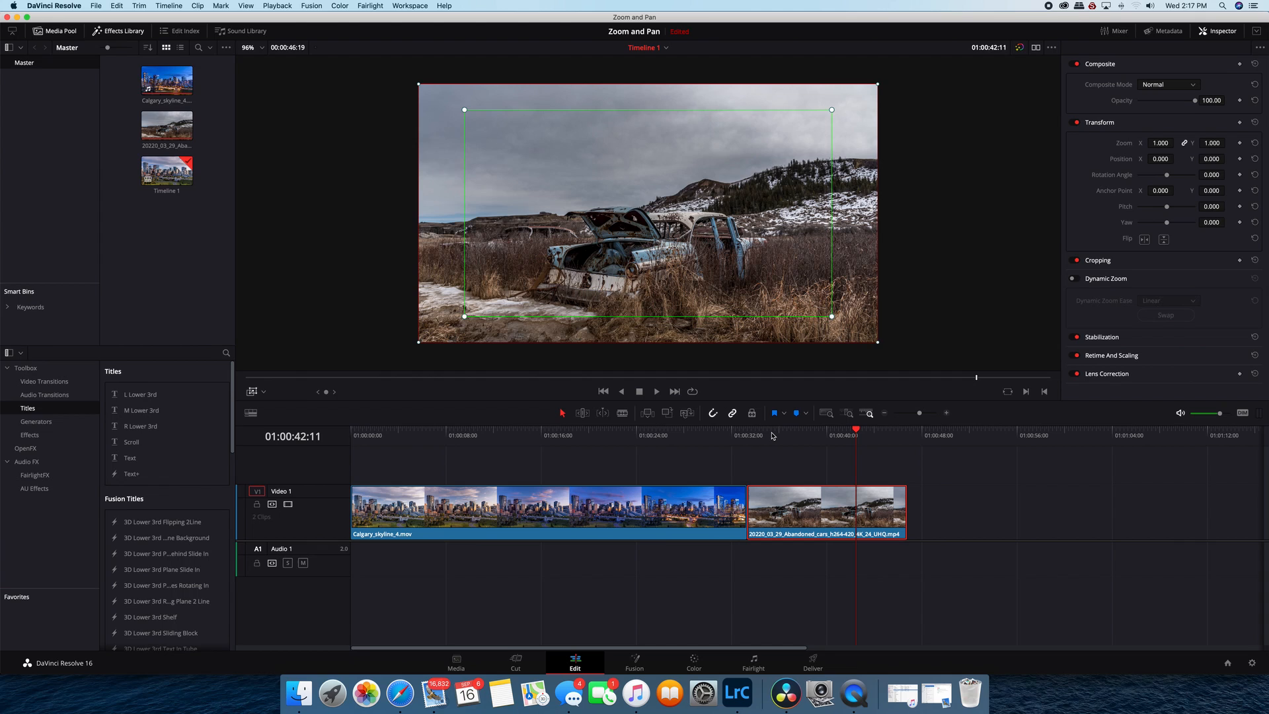
{"action": "mouse_move", "coordinate": [500, 248]}
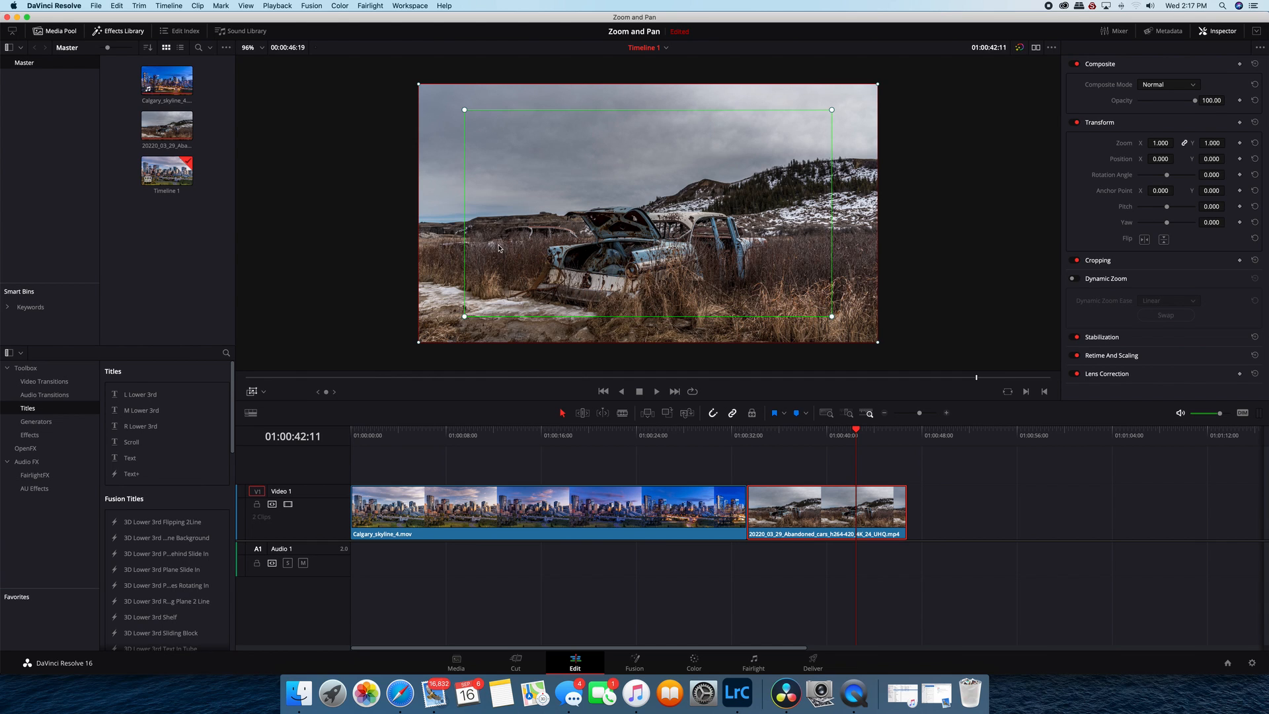
{"action": "mouse_move", "coordinate": [485, 262]}
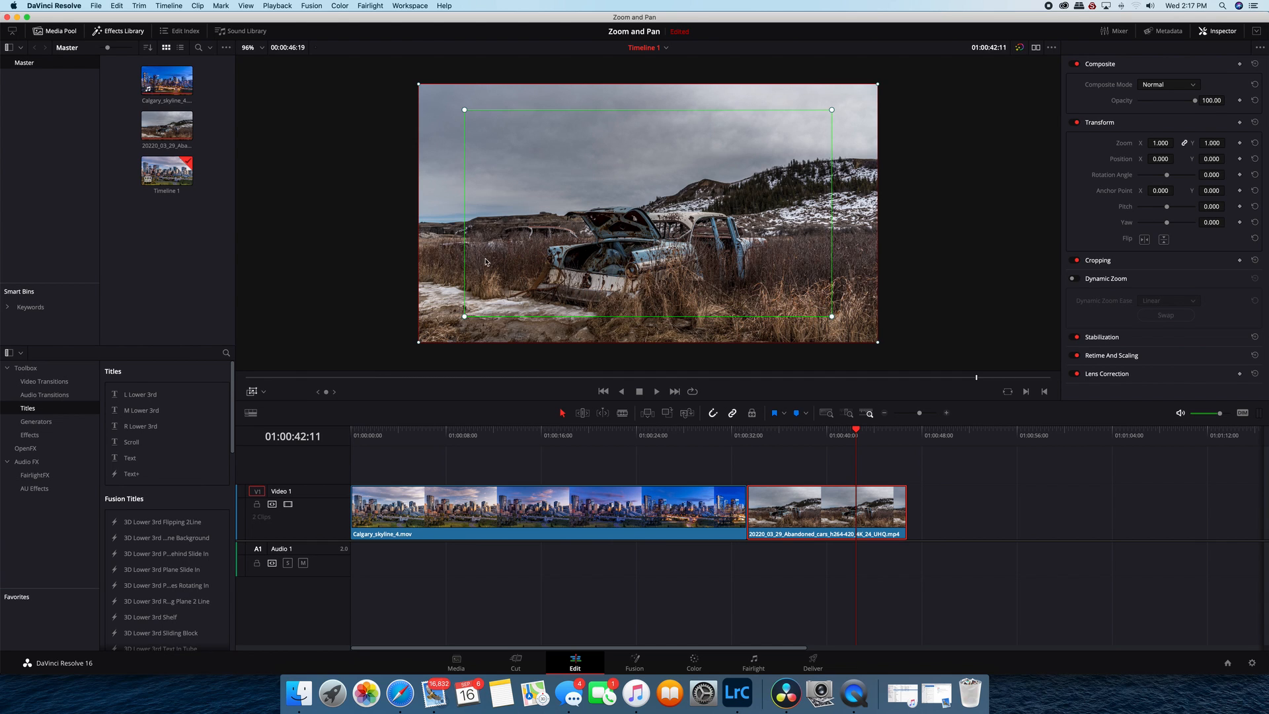
{"action": "mouse_move", "coordinate": [444, 230]}
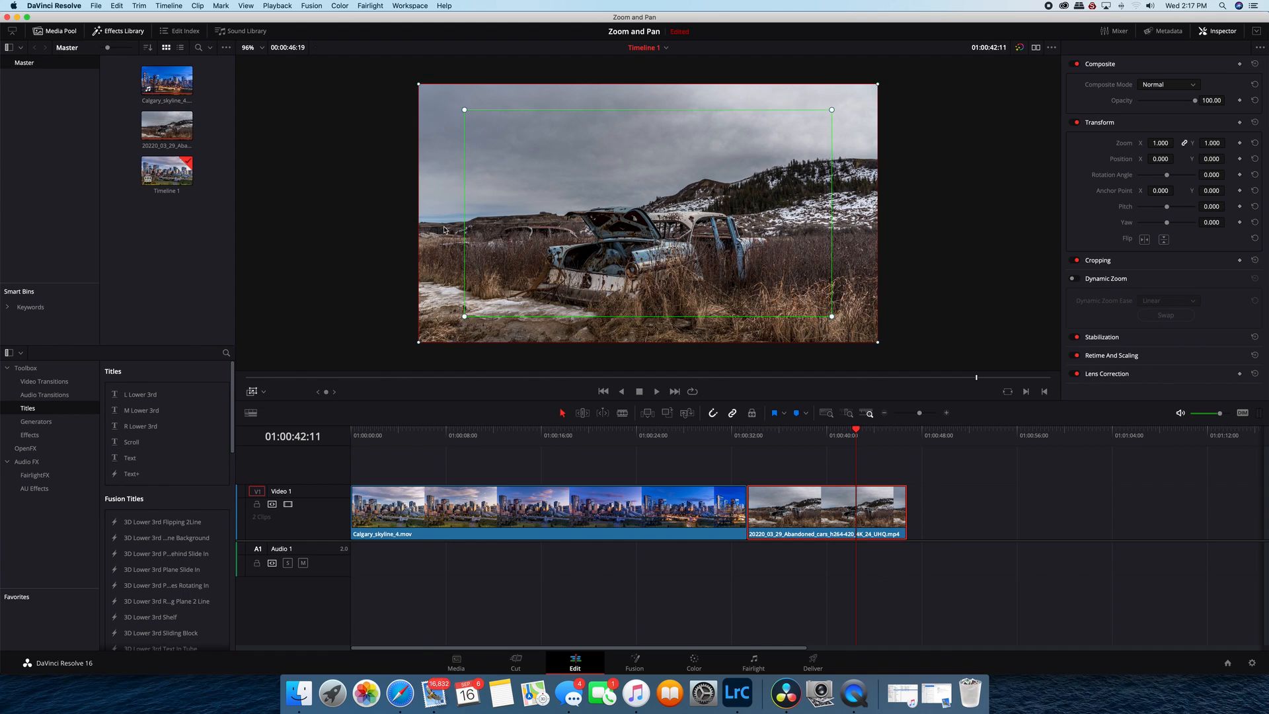
{"action": "mouse_move", "coordinate": [737, 259]}
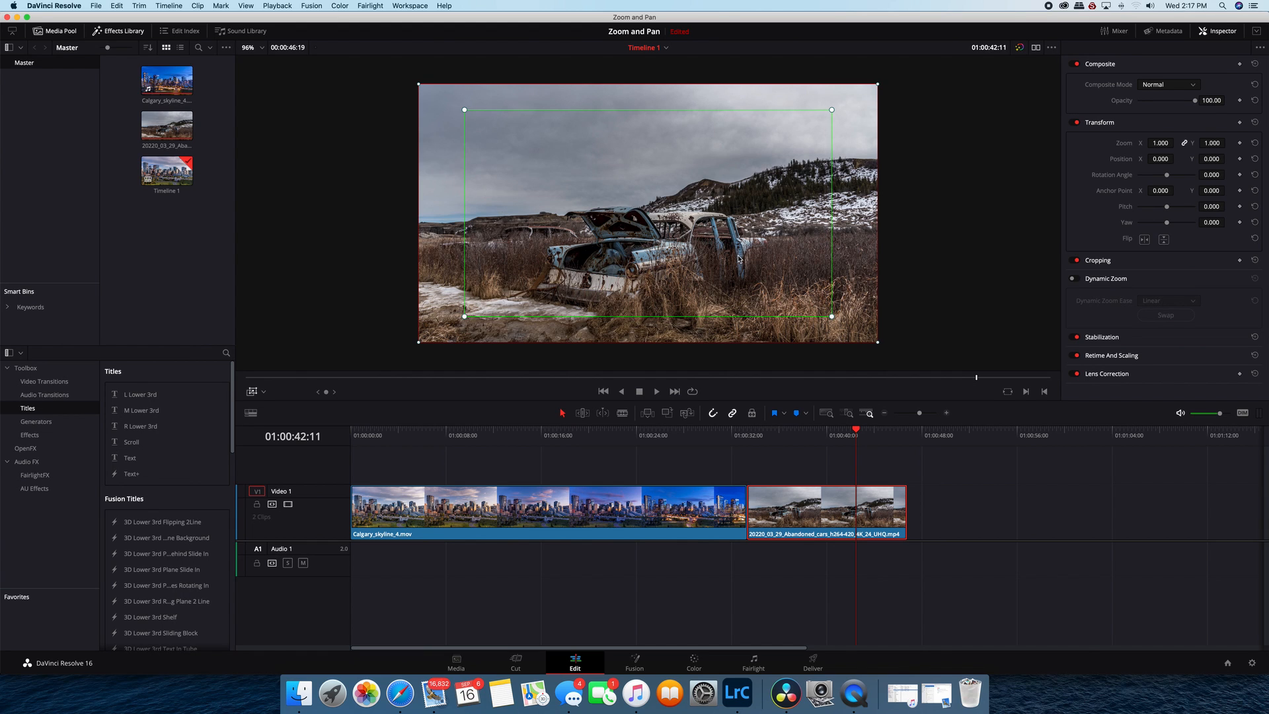
{"action": "mouse_move", "coordinate": [778, 295]}
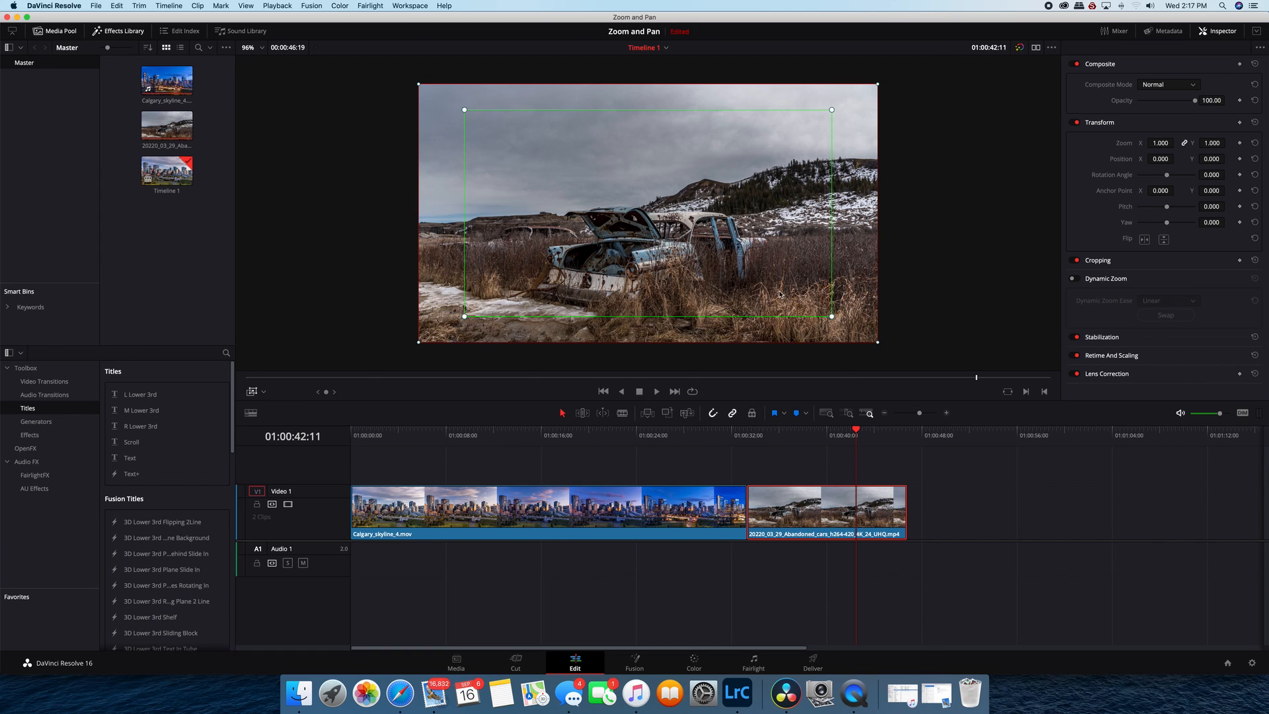
{"action": "mouse_move", "coordinate": [659, 237]}
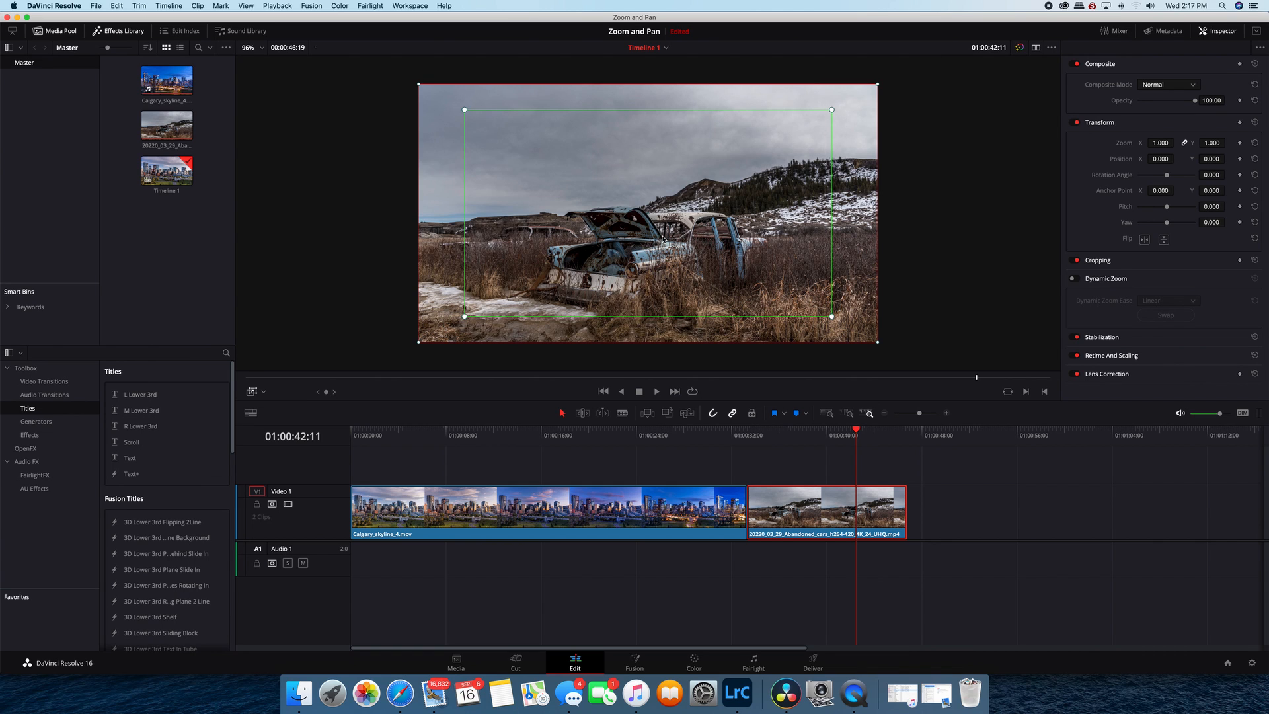
{"action": "mouse_move", "coordinate": [656, 240]}
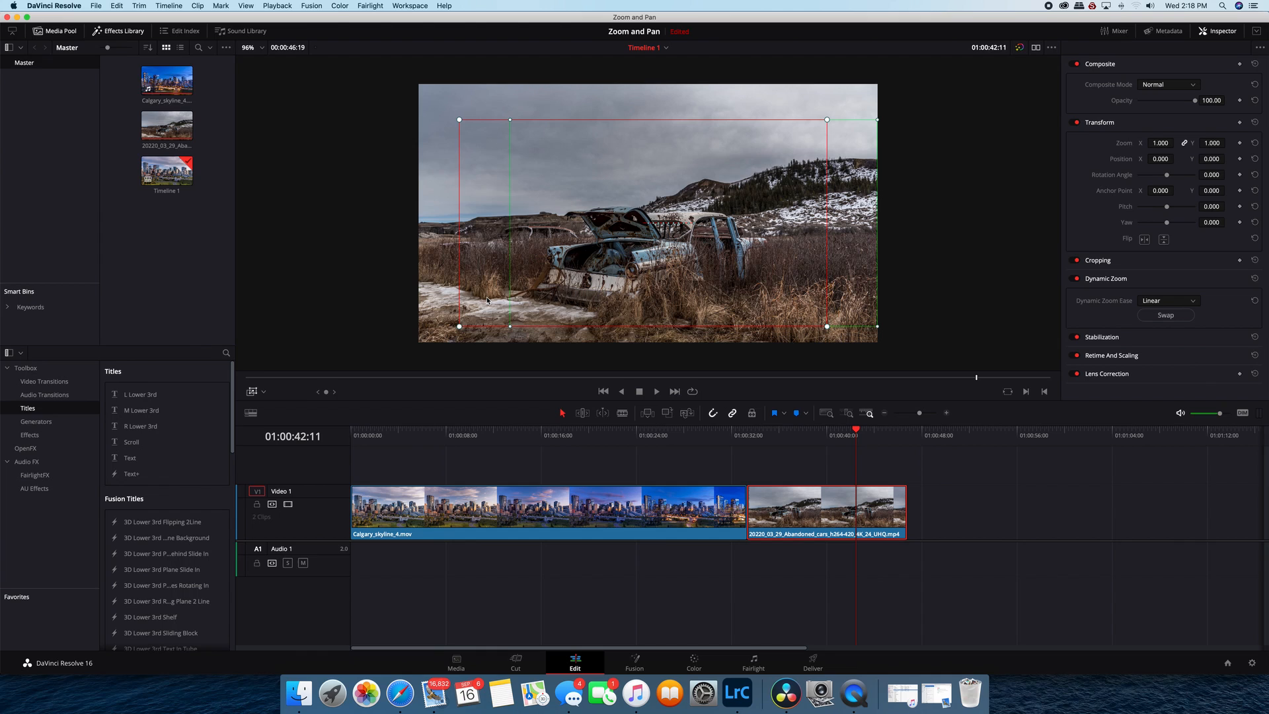
{"action": "mouse_move", "coordinate": [456, 267]}
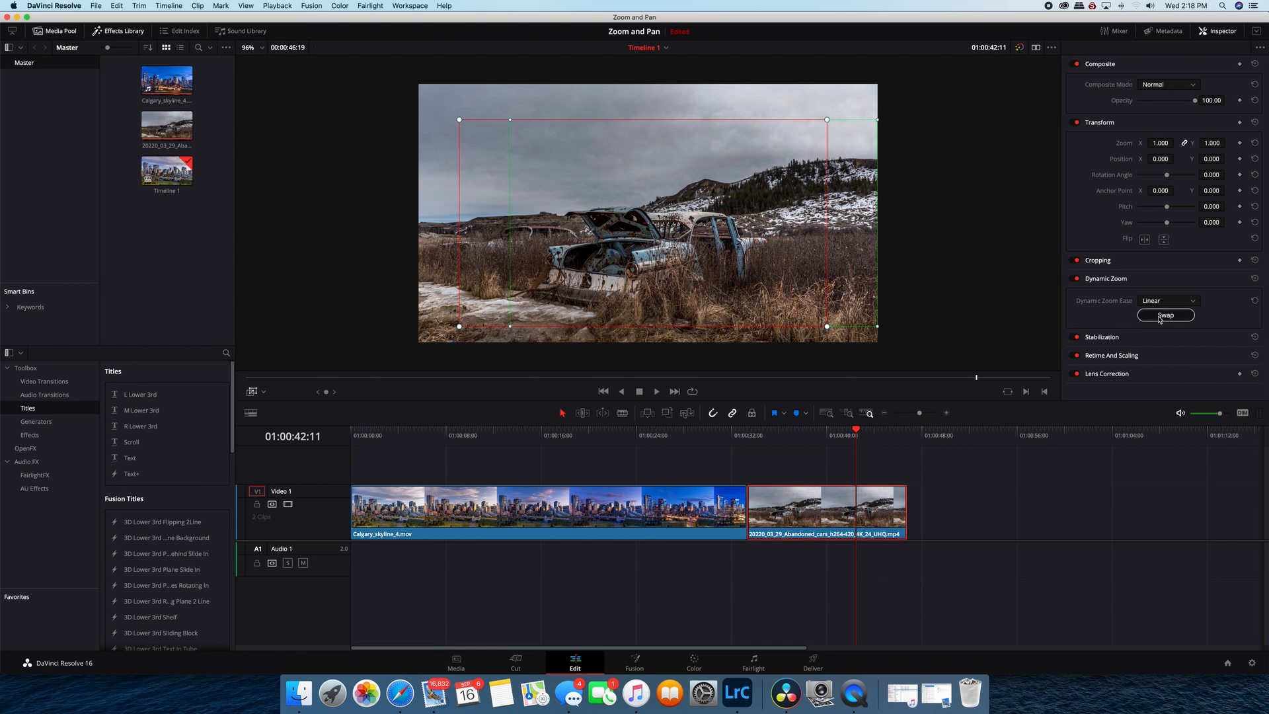
Swap the abandoned cars clip's Dynamic Zoom start and end framing, keeping Linear easing.
{"action": "left_click", "coordinate": [1165, 314]}
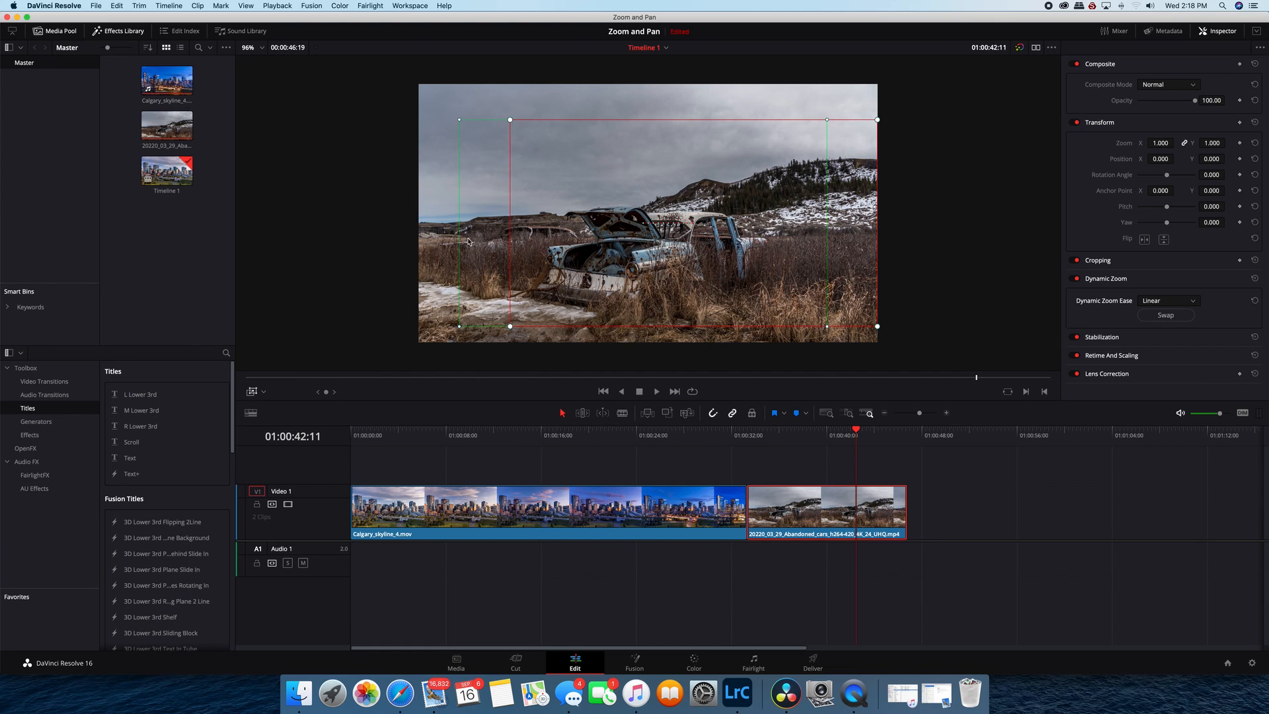
{"action": "mouse_move", "coordinate": [785, 248]}
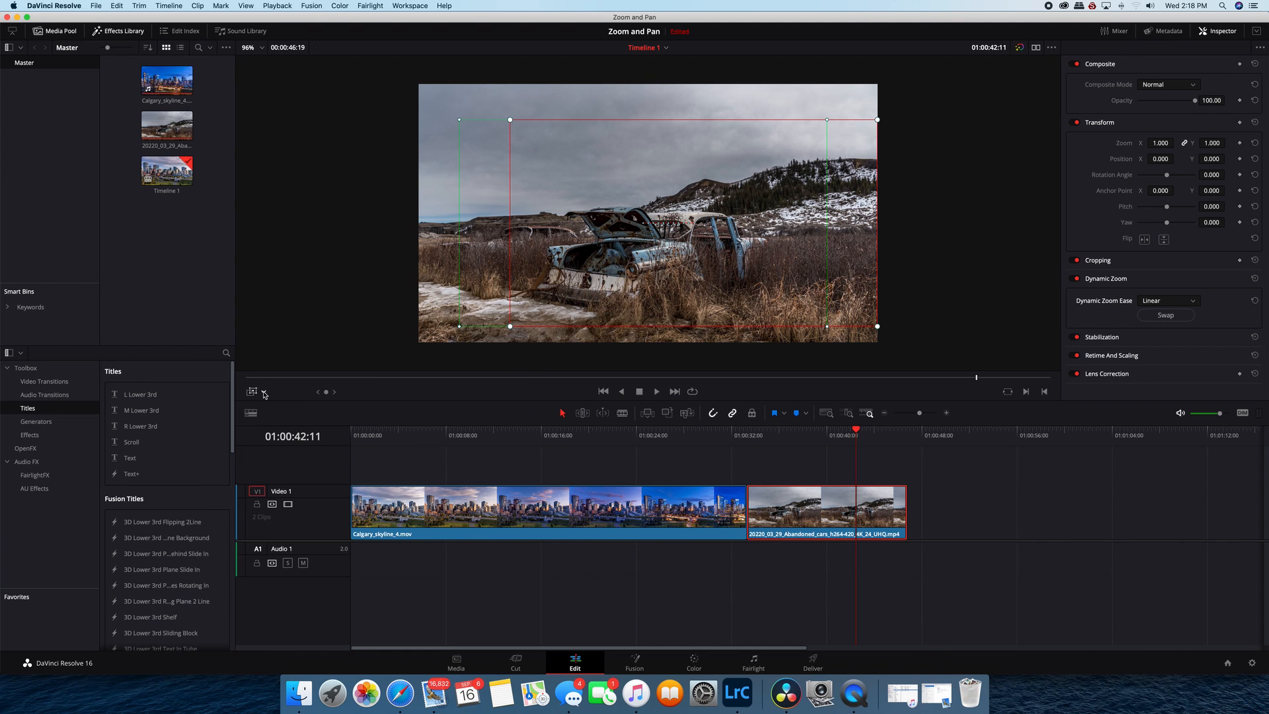
{"action": "left_click", "coordinate": [721, 435]}
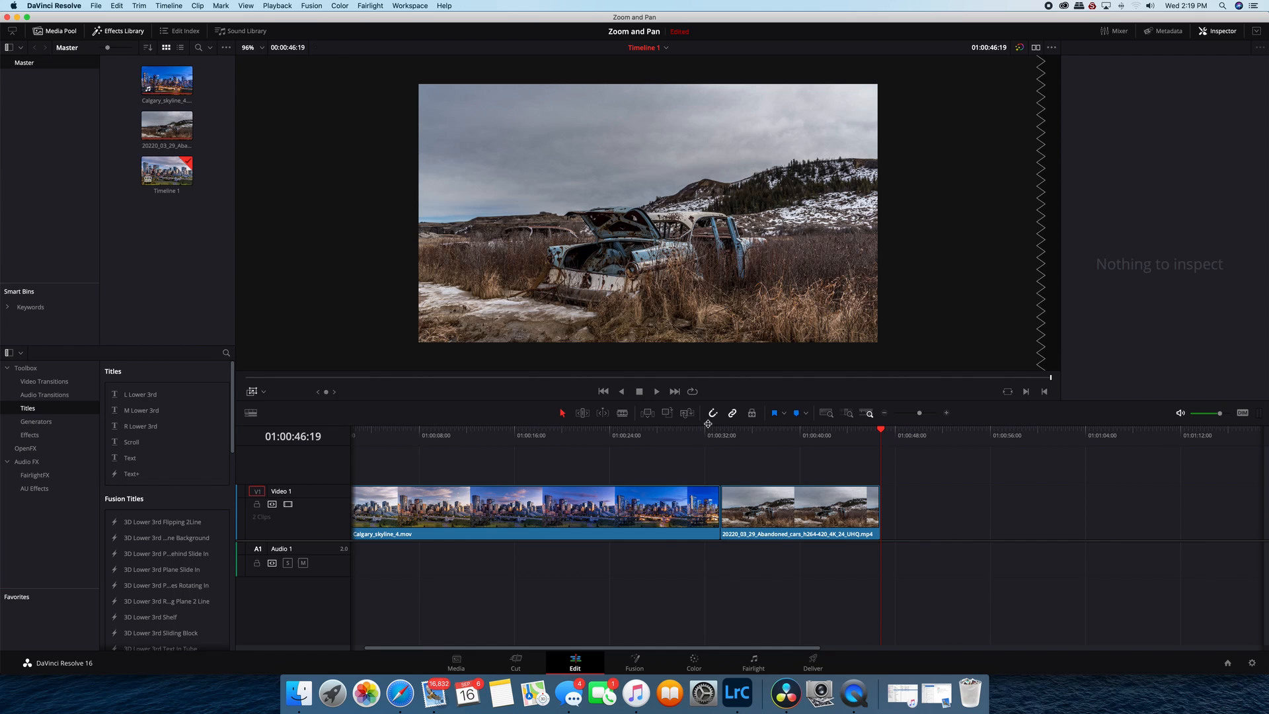
{"action": "left_click", "coordinate": [797, 512]}
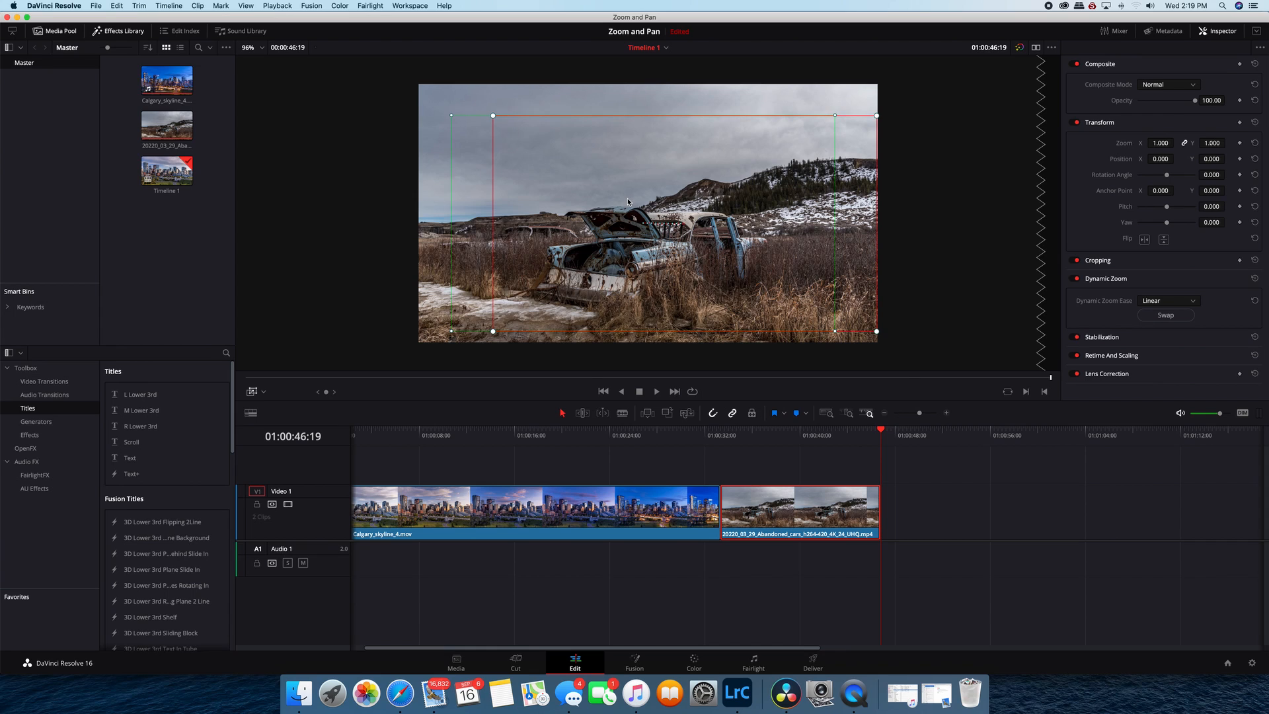
{"action": "mouse_move", "coordinate": [612, 273]}
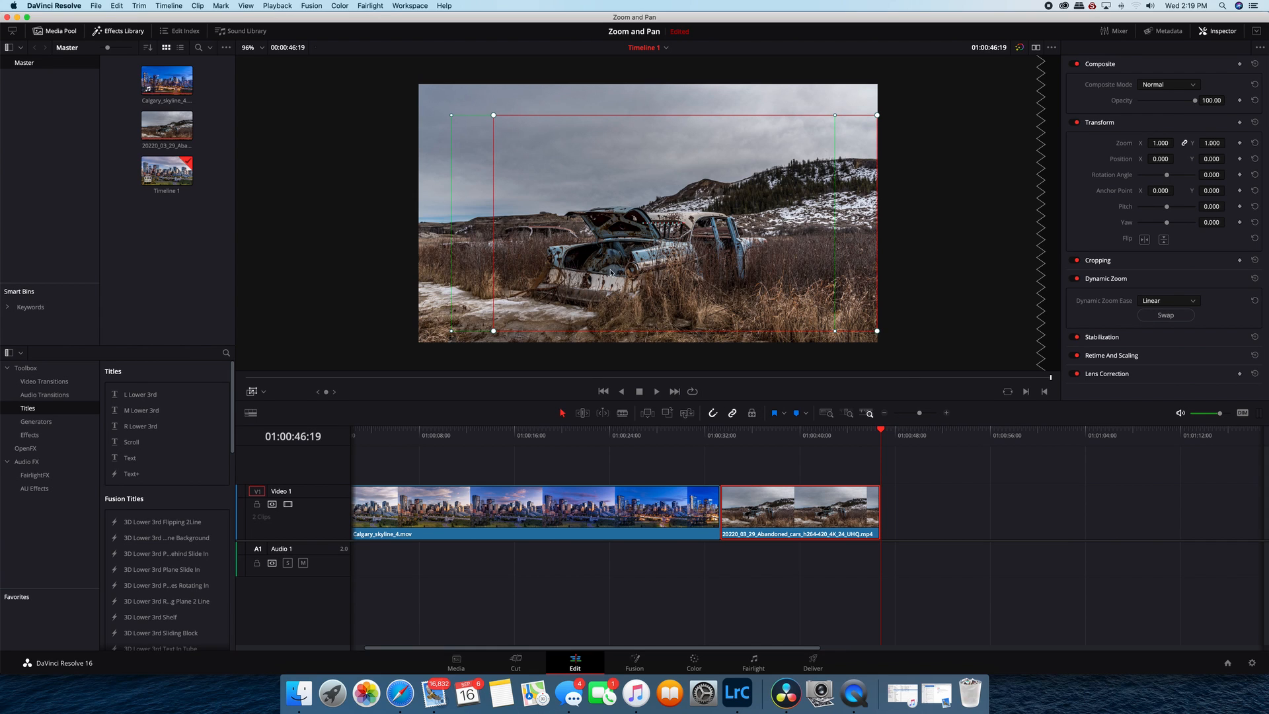
{"action": "left_click", "coordinate": [709, 428]}
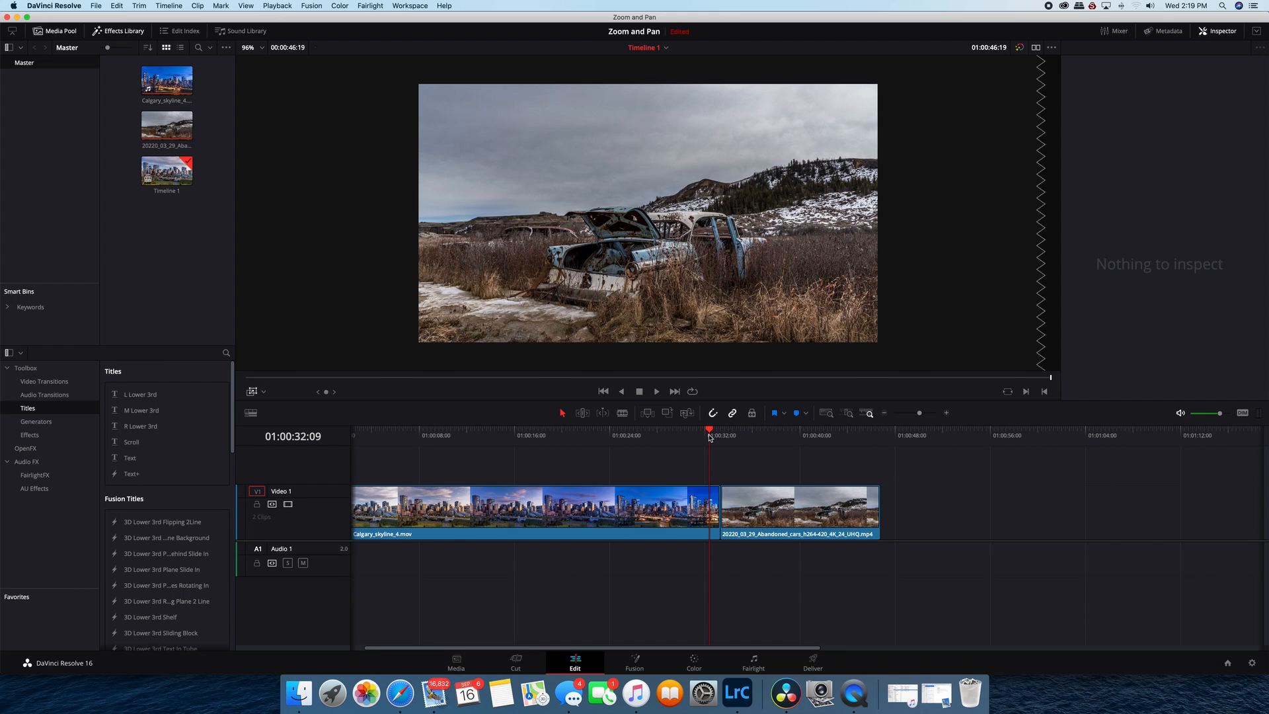
{"action": "left_click", "coordinate": [656, 391]}
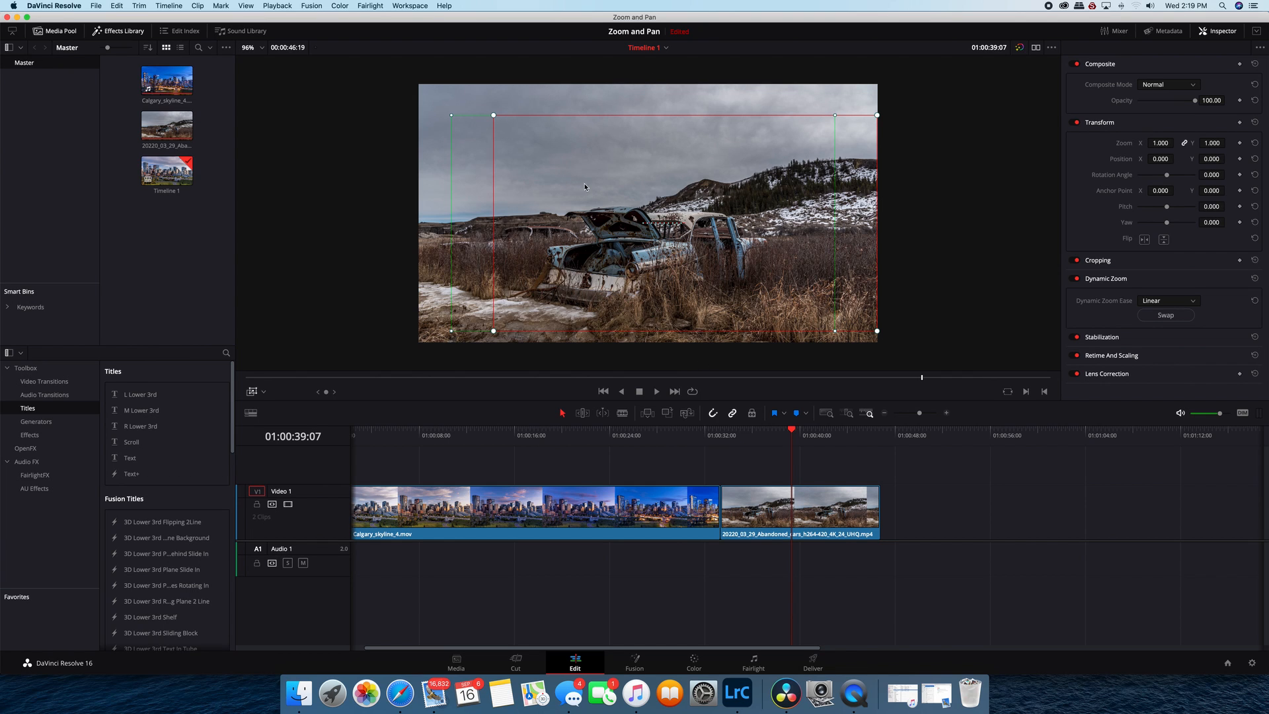
{"action": "mouse_move", "coordinate": [575, 243]}
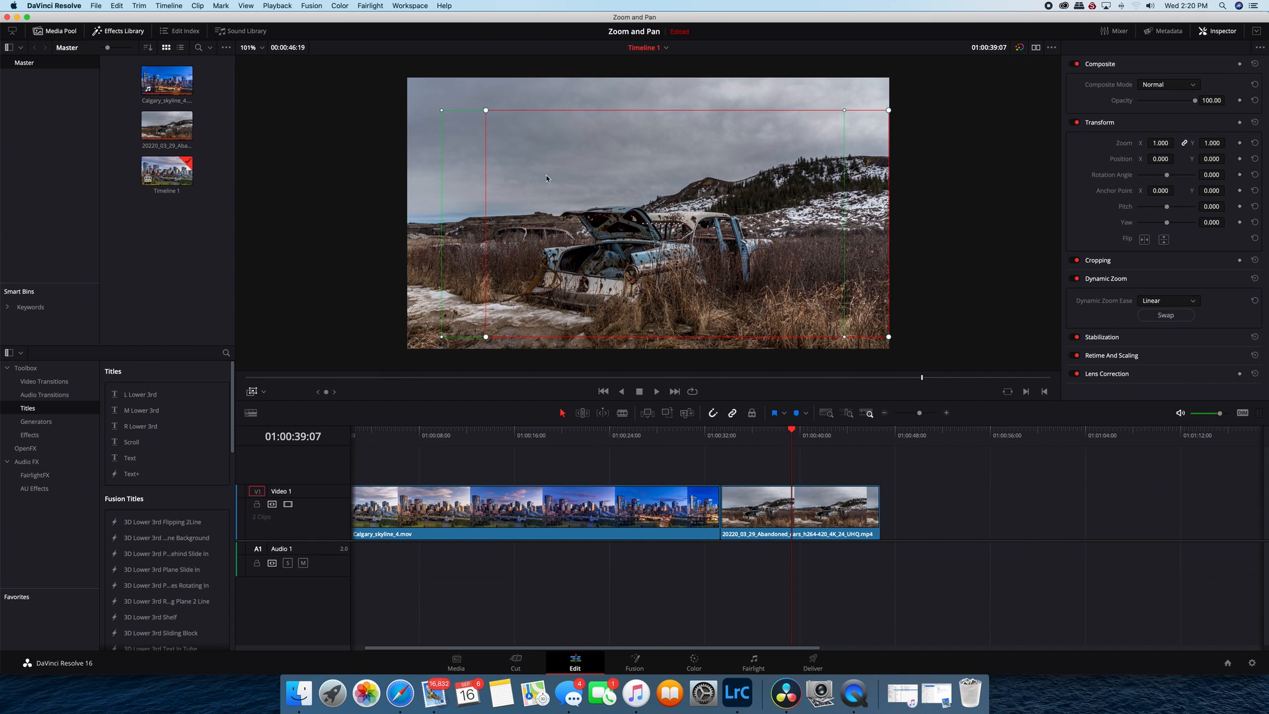
{"action": "mouse_move", "coordinate": [557, 222]}
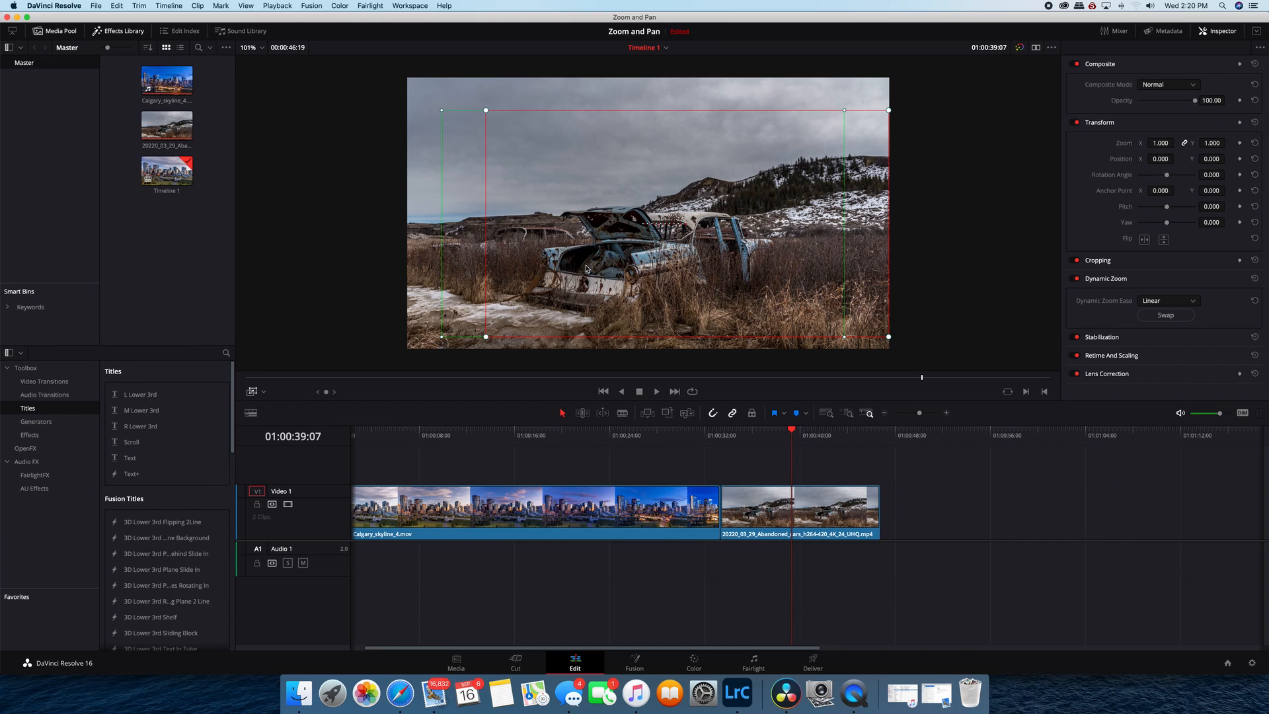
{"action": "mouse_move", "coordinate": [1167, 307]}
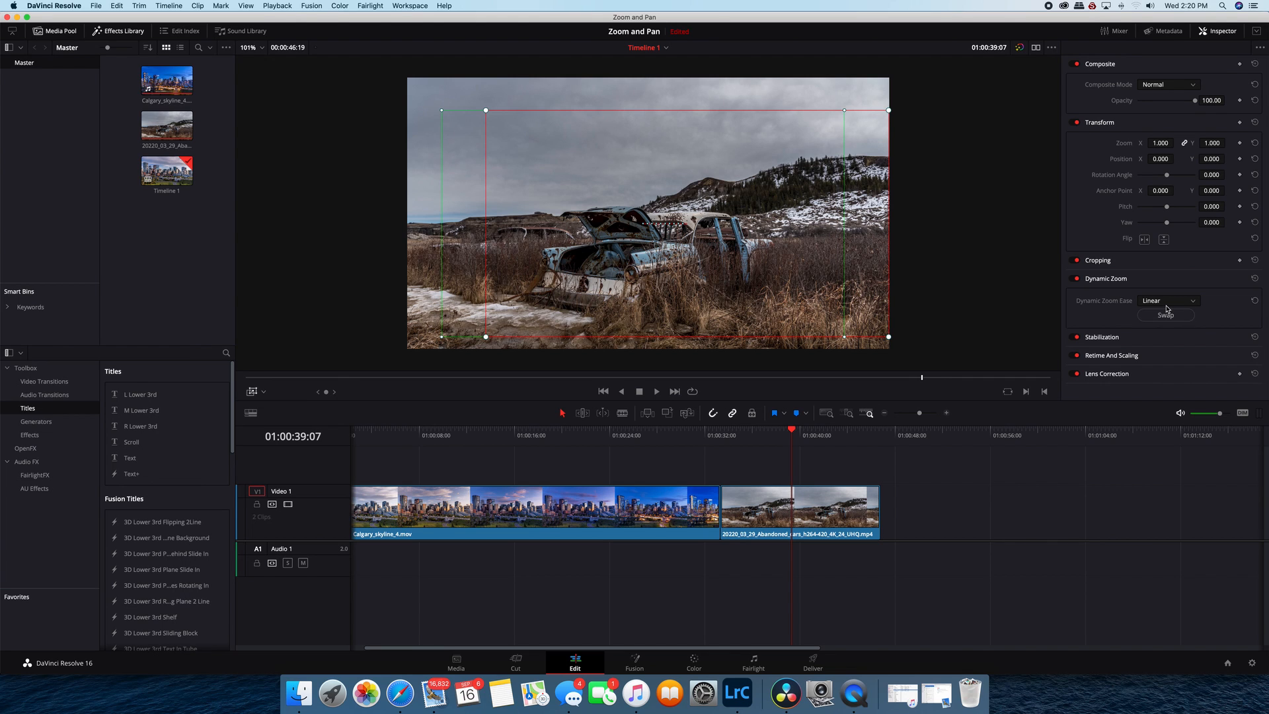
{"action": "left_click", "coordinate": [1167, 300]}
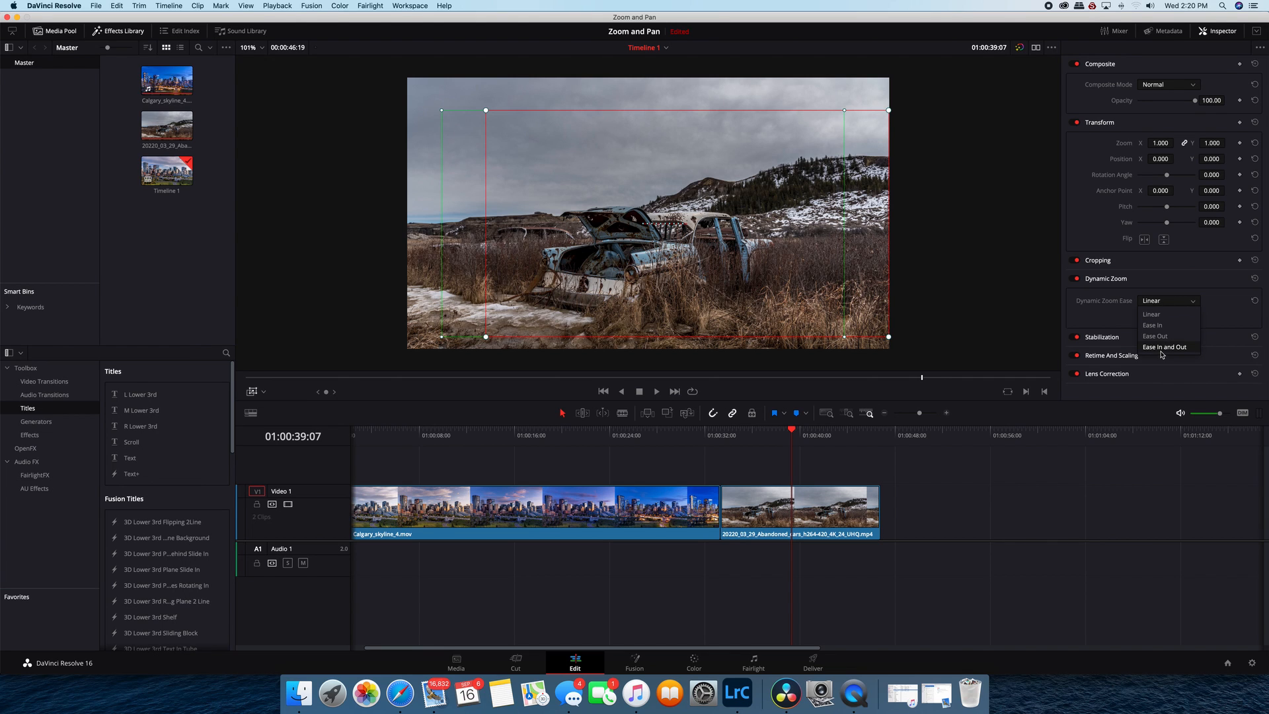
{"action": "mouse_move", "coordinate": [1152, 314]}
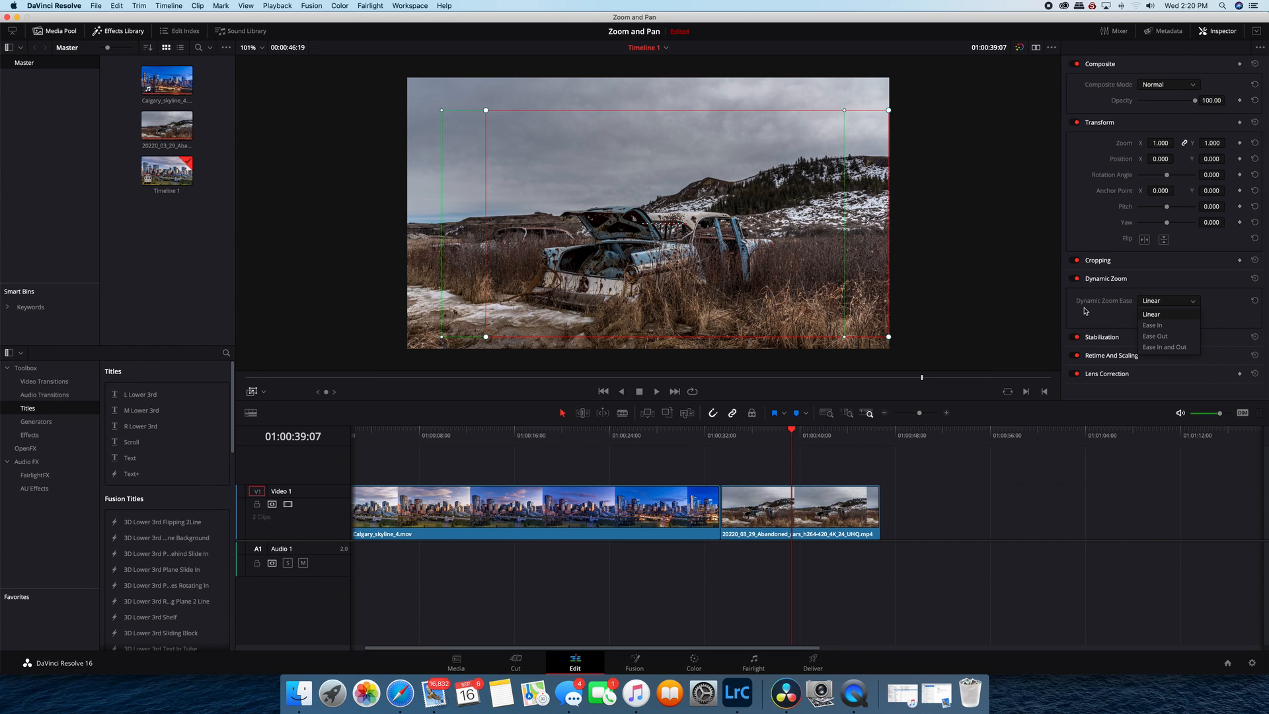
{"action": "left_click", "coordinate": [1150, 315]}
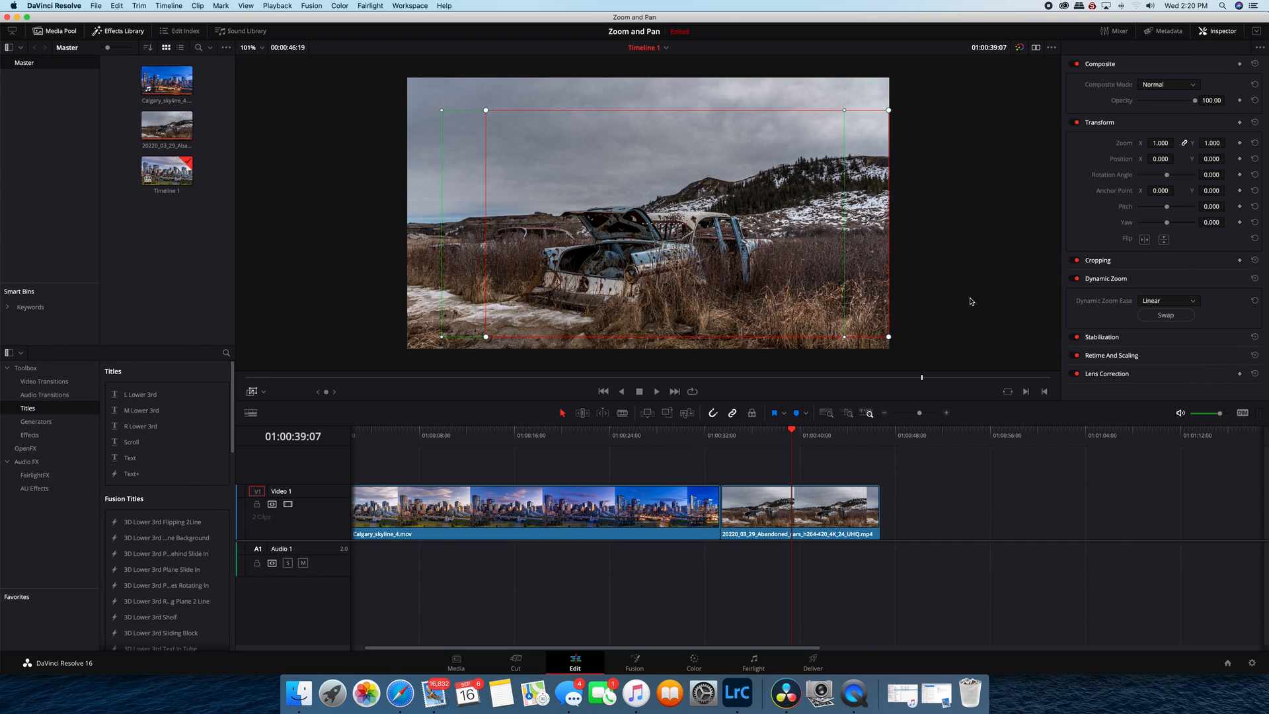